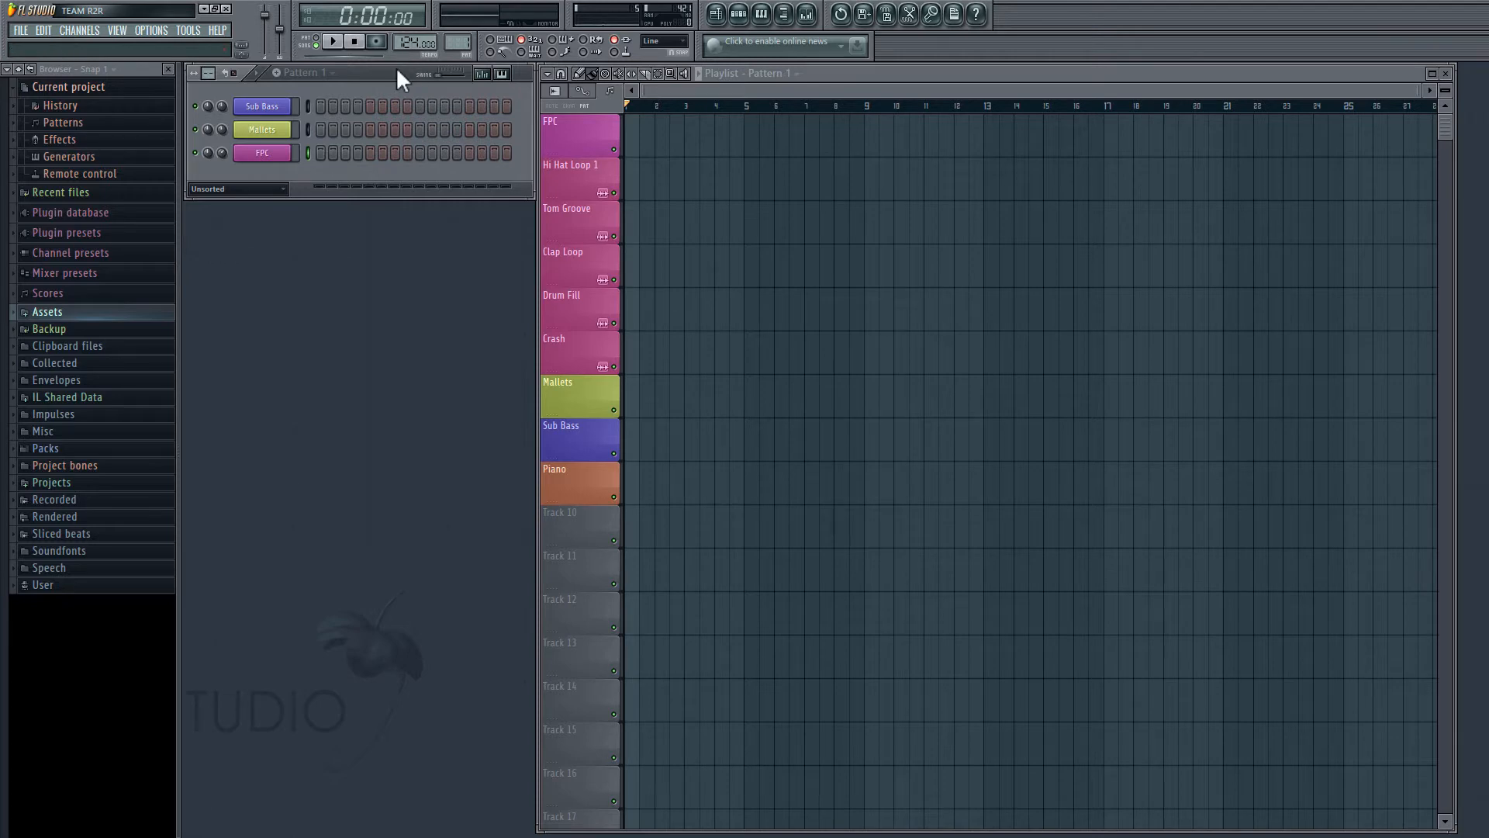
mouse_move(398, 90)
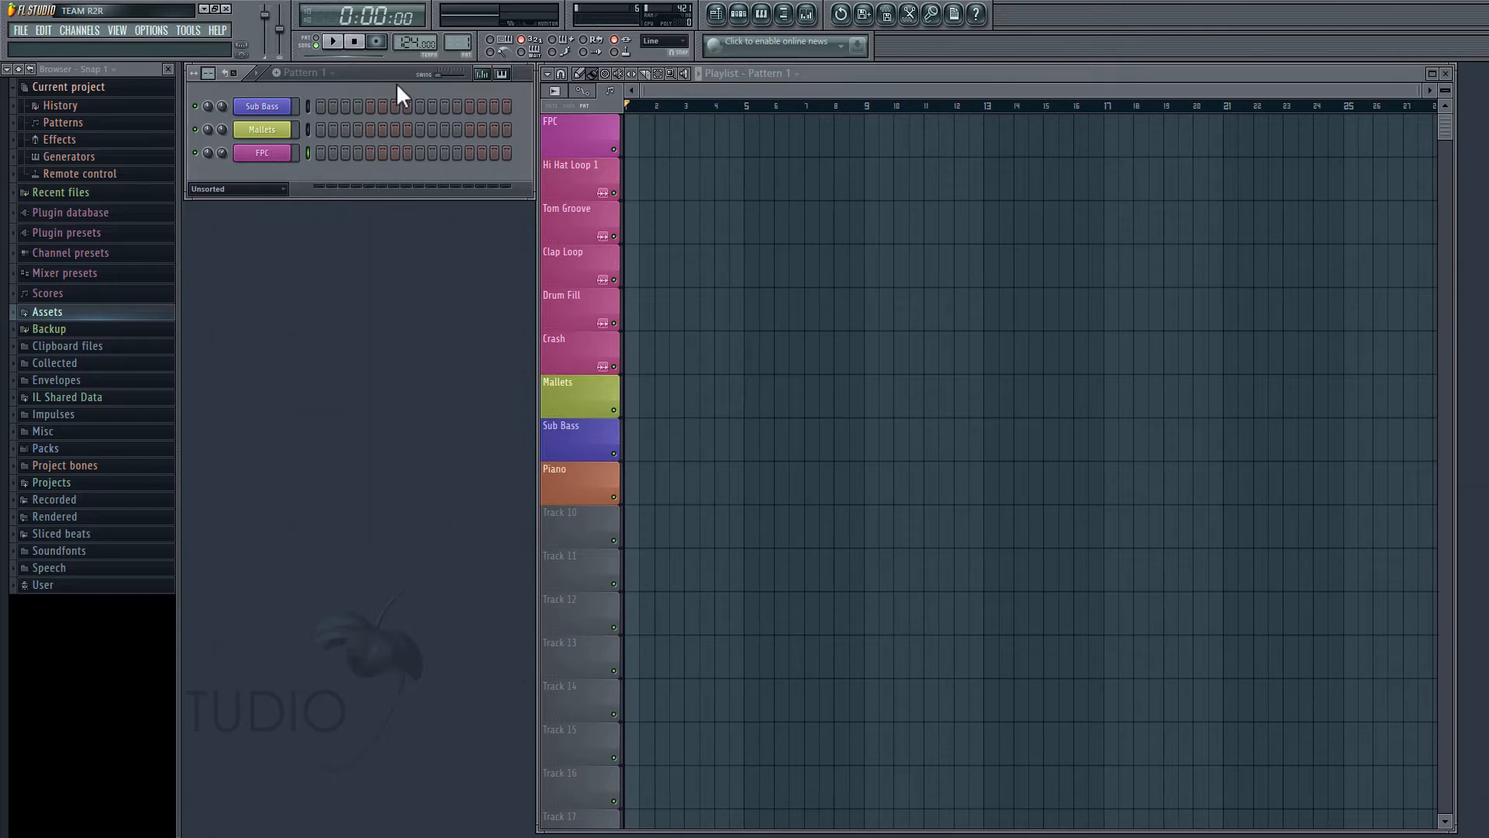
Step: Check the Assets search folder in File settings, then expand Assets and collapse Midi to show Samples
click(149, 29)
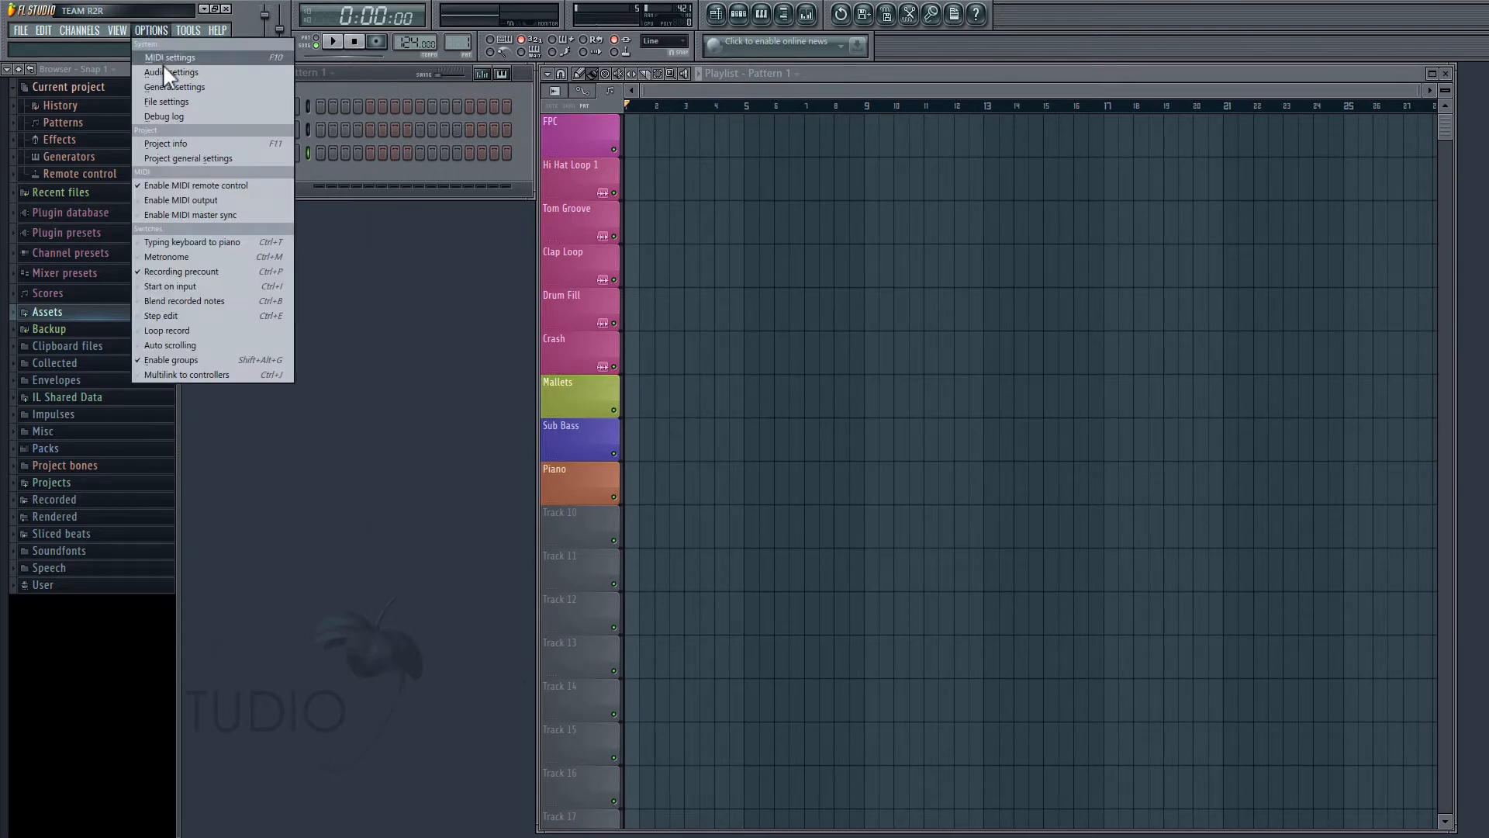
click(166, 101)
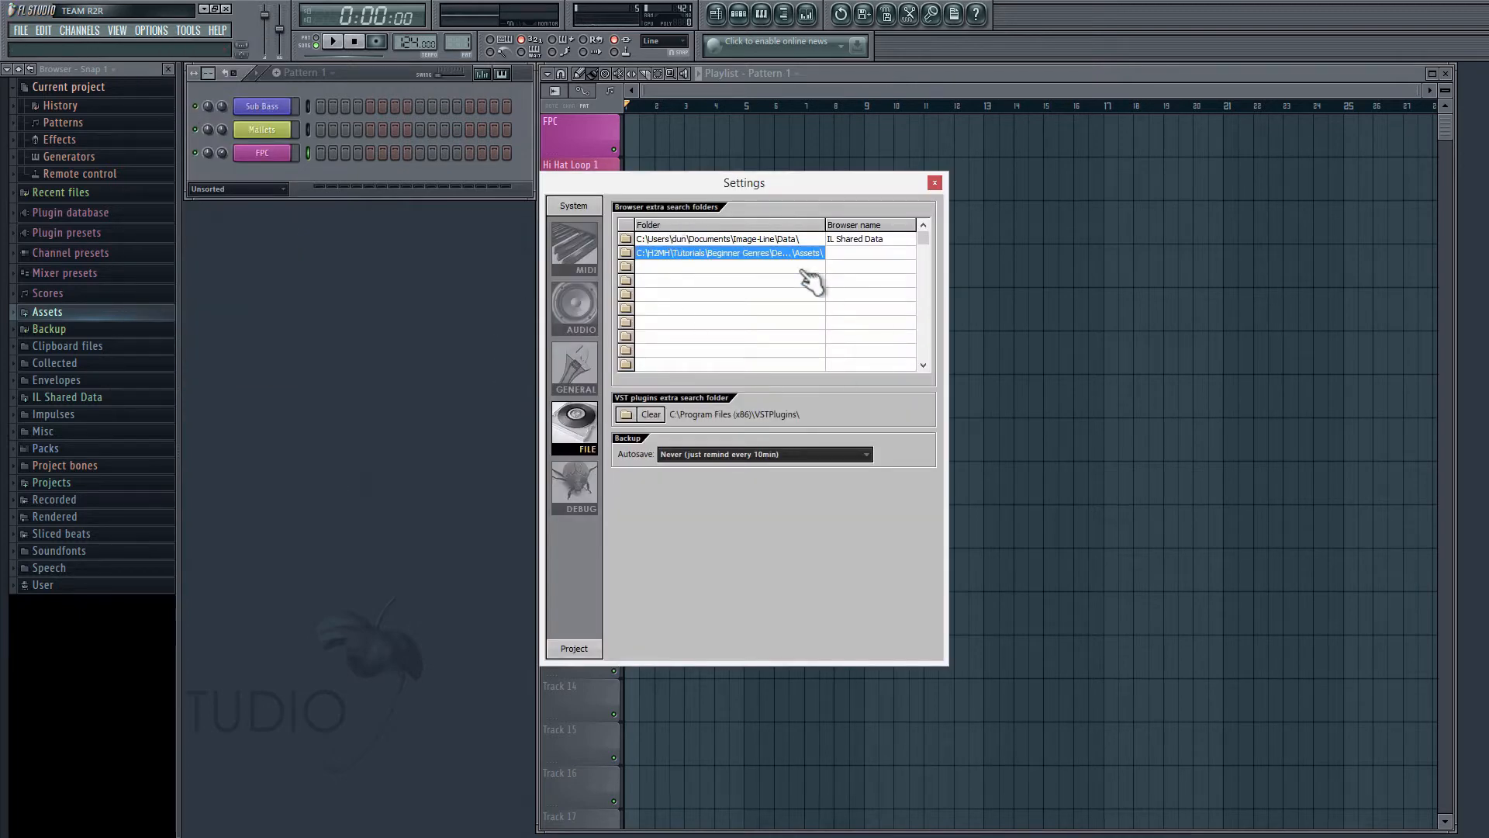
mouse_move(741, 280)
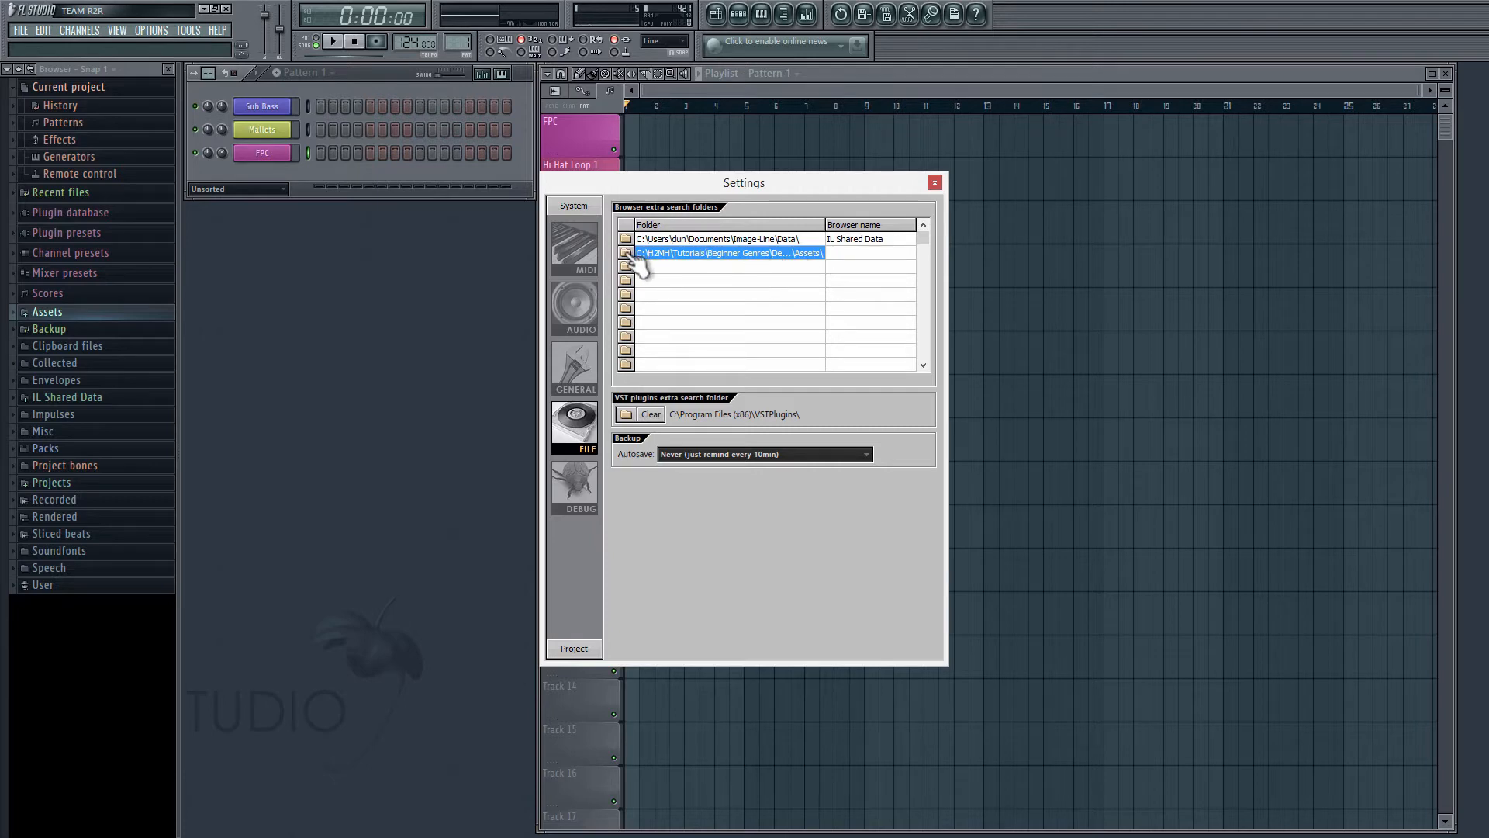
click(625, 253)
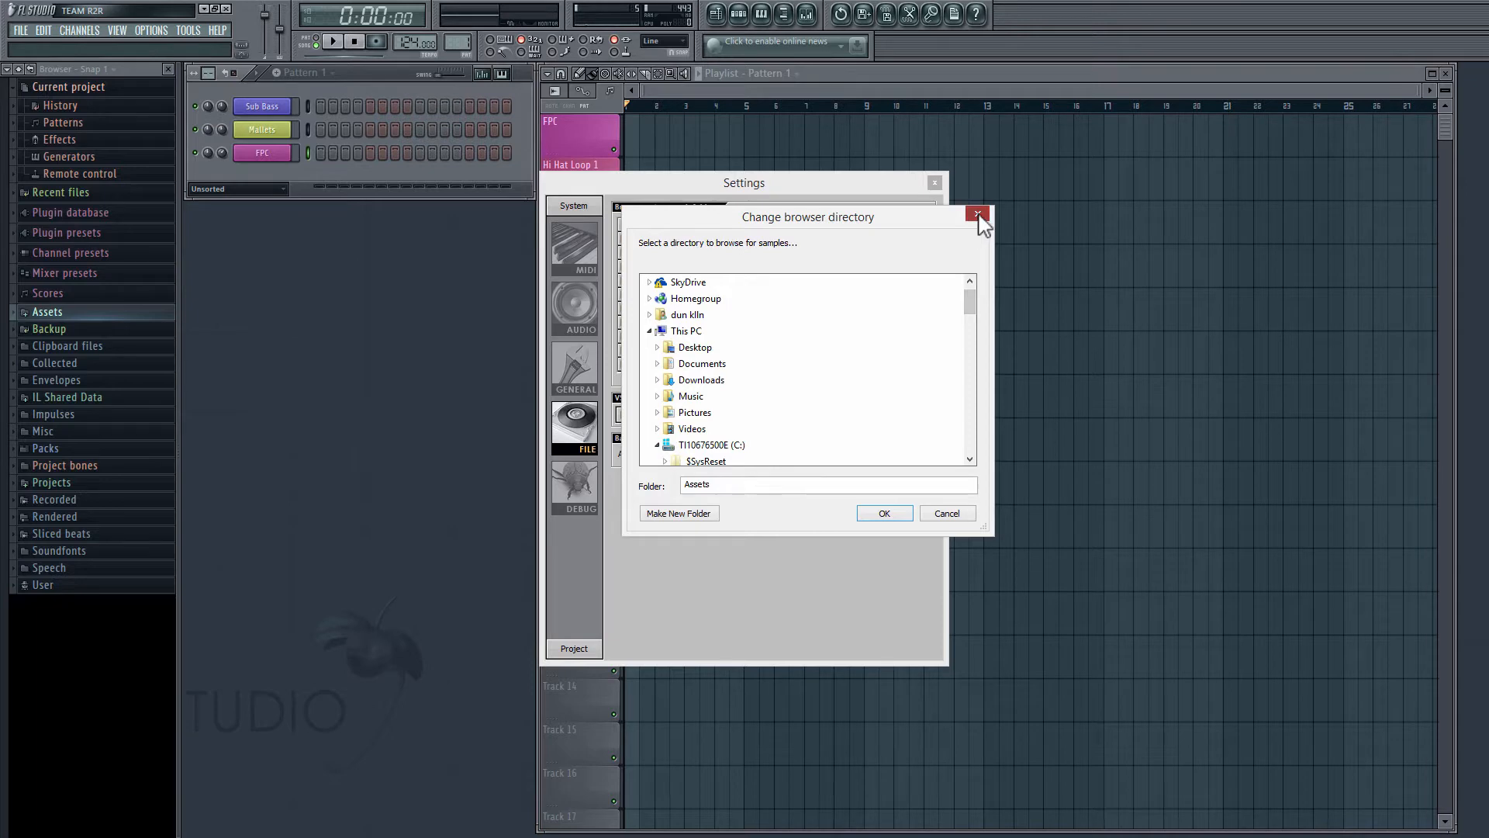
click(977, 215)
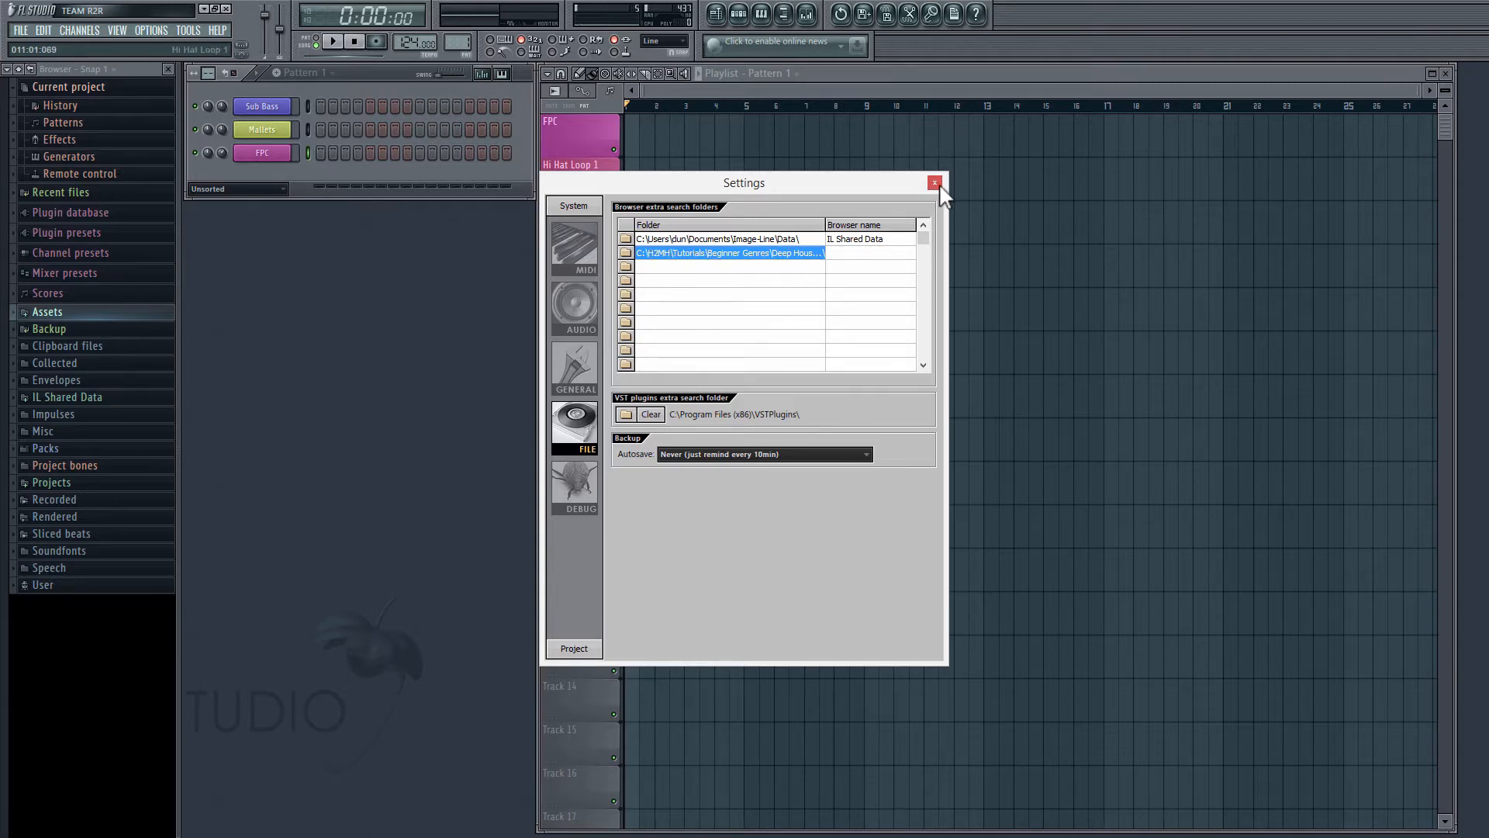
click(934, 183)
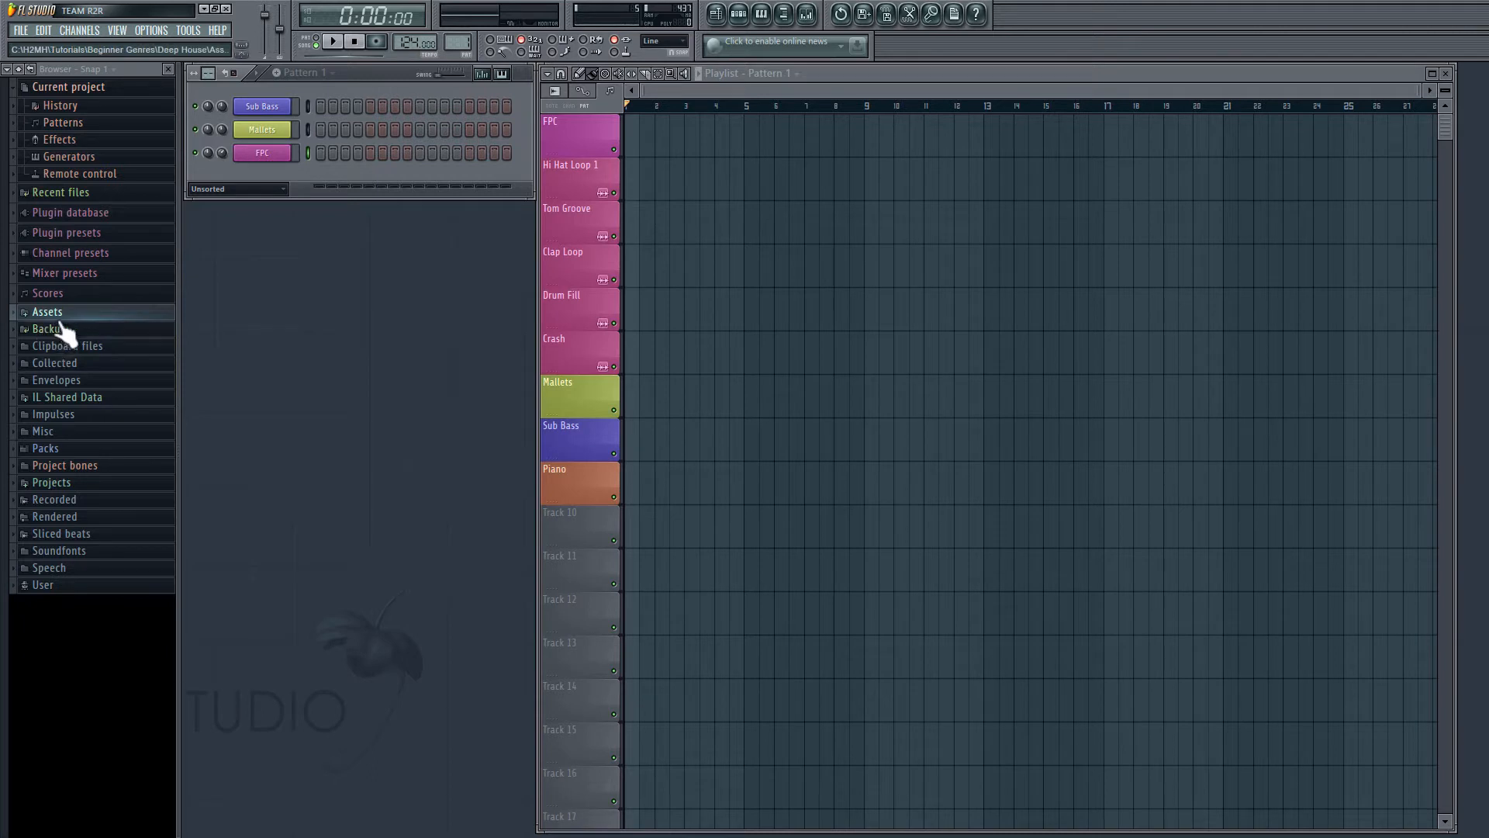
click(47, 311)
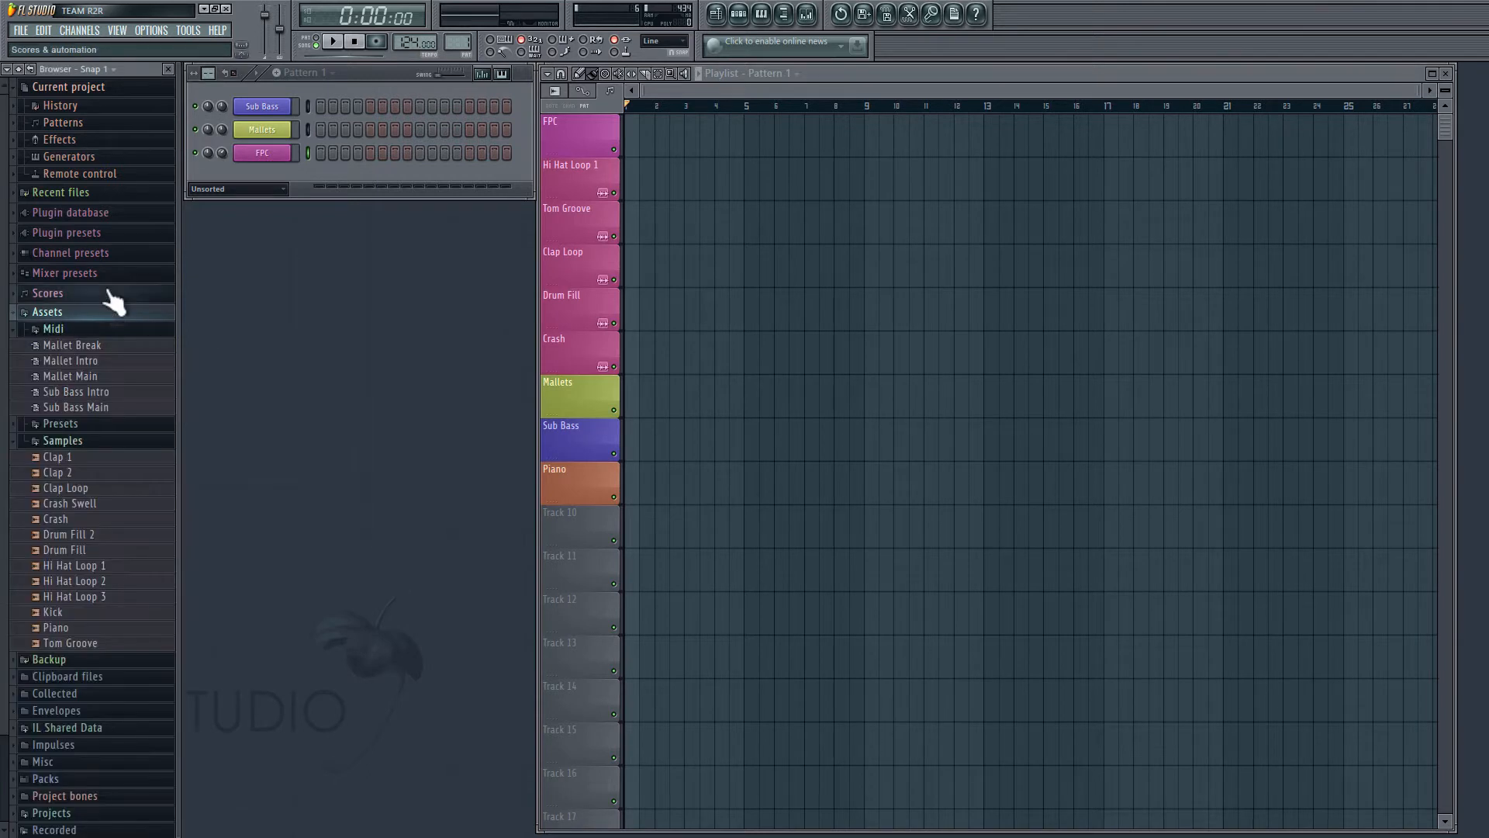
click(47, 292)
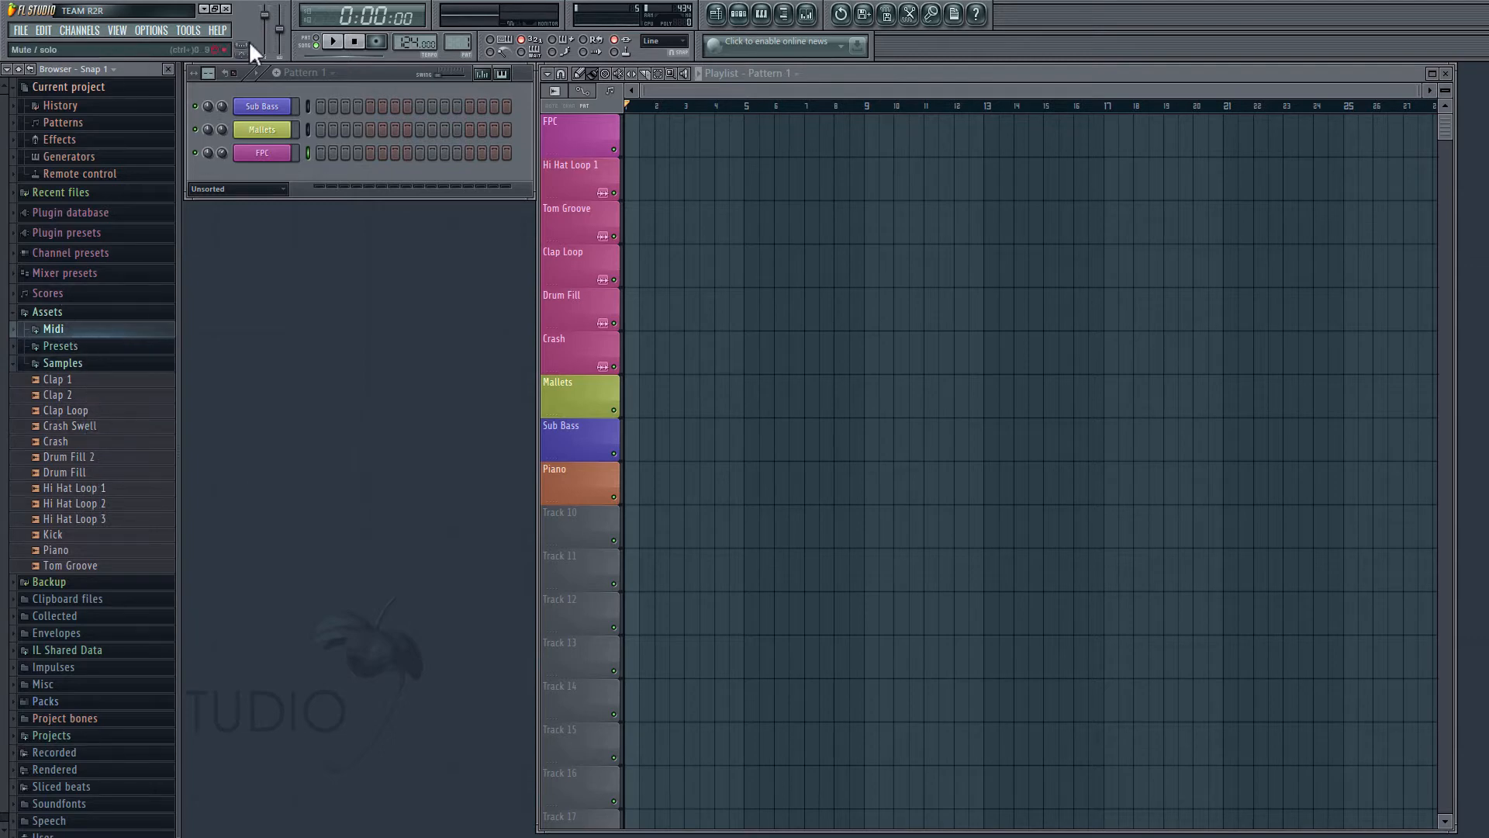
mouse_move(90, 461)
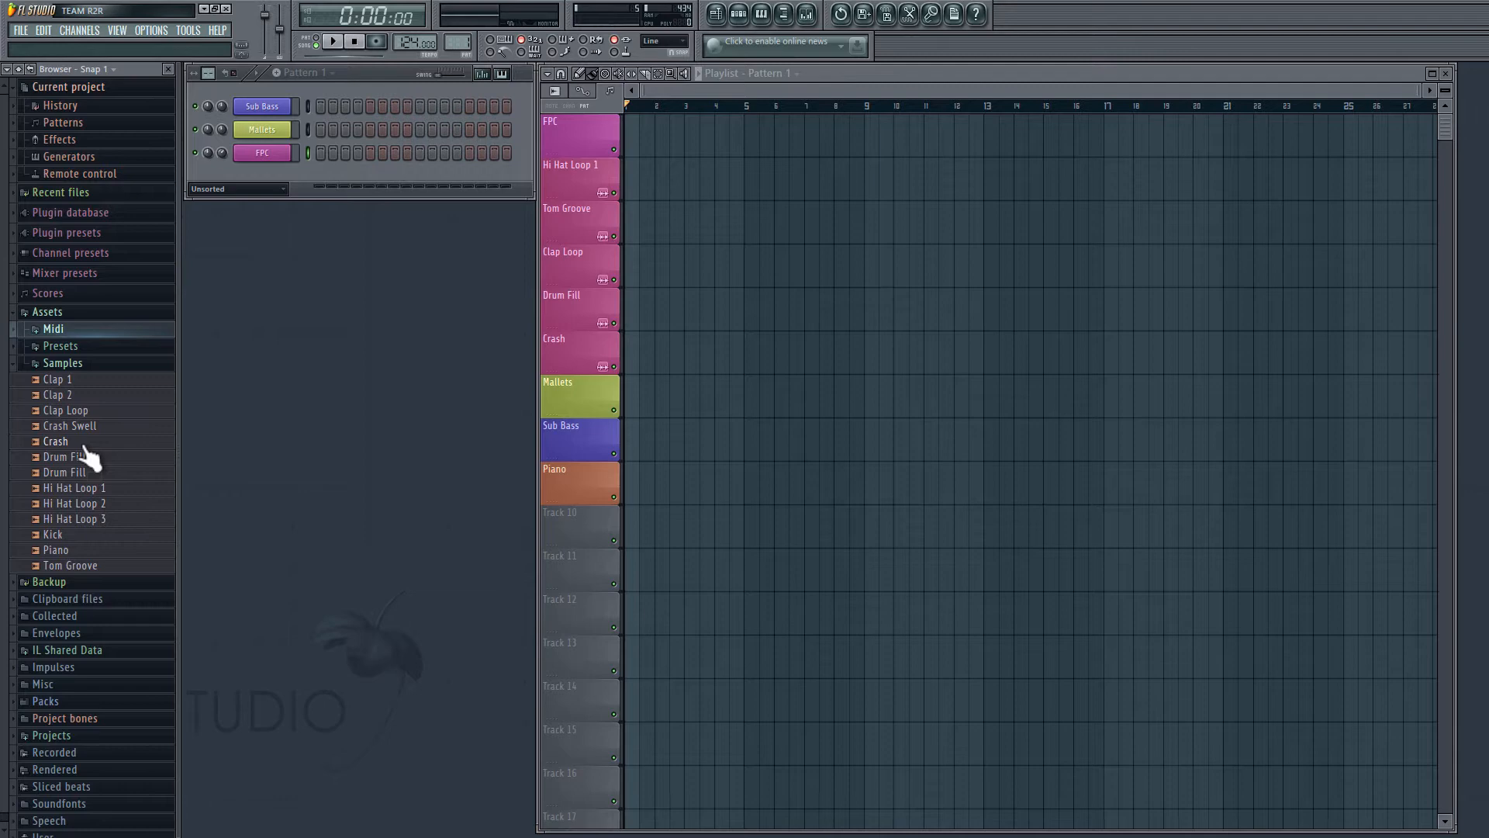
Step: Insert a second FPC instrument, FPC #2, from the FPC channel's context menu
click(262, 152)
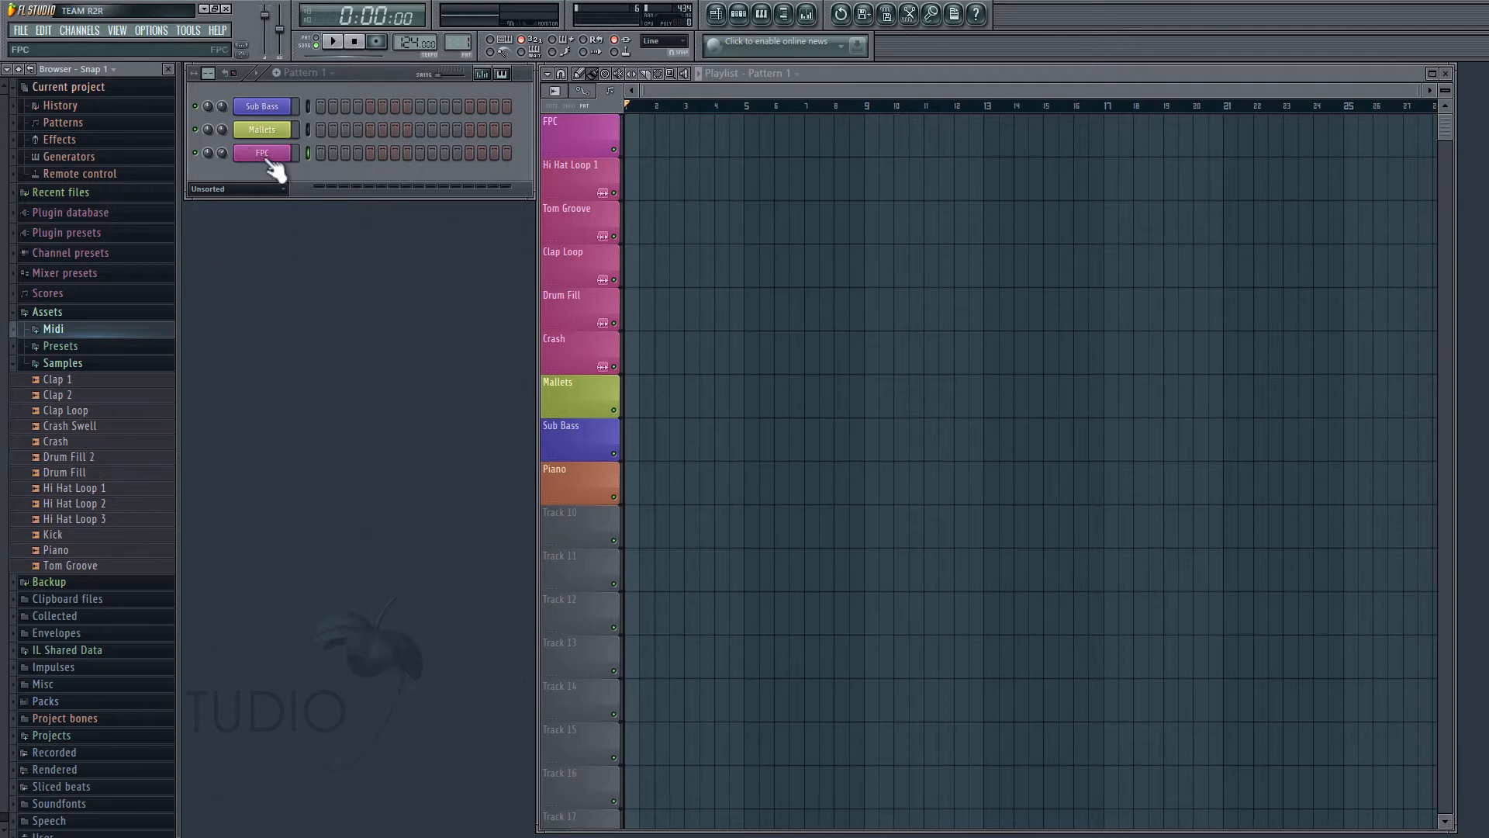
right_click(263, 153)
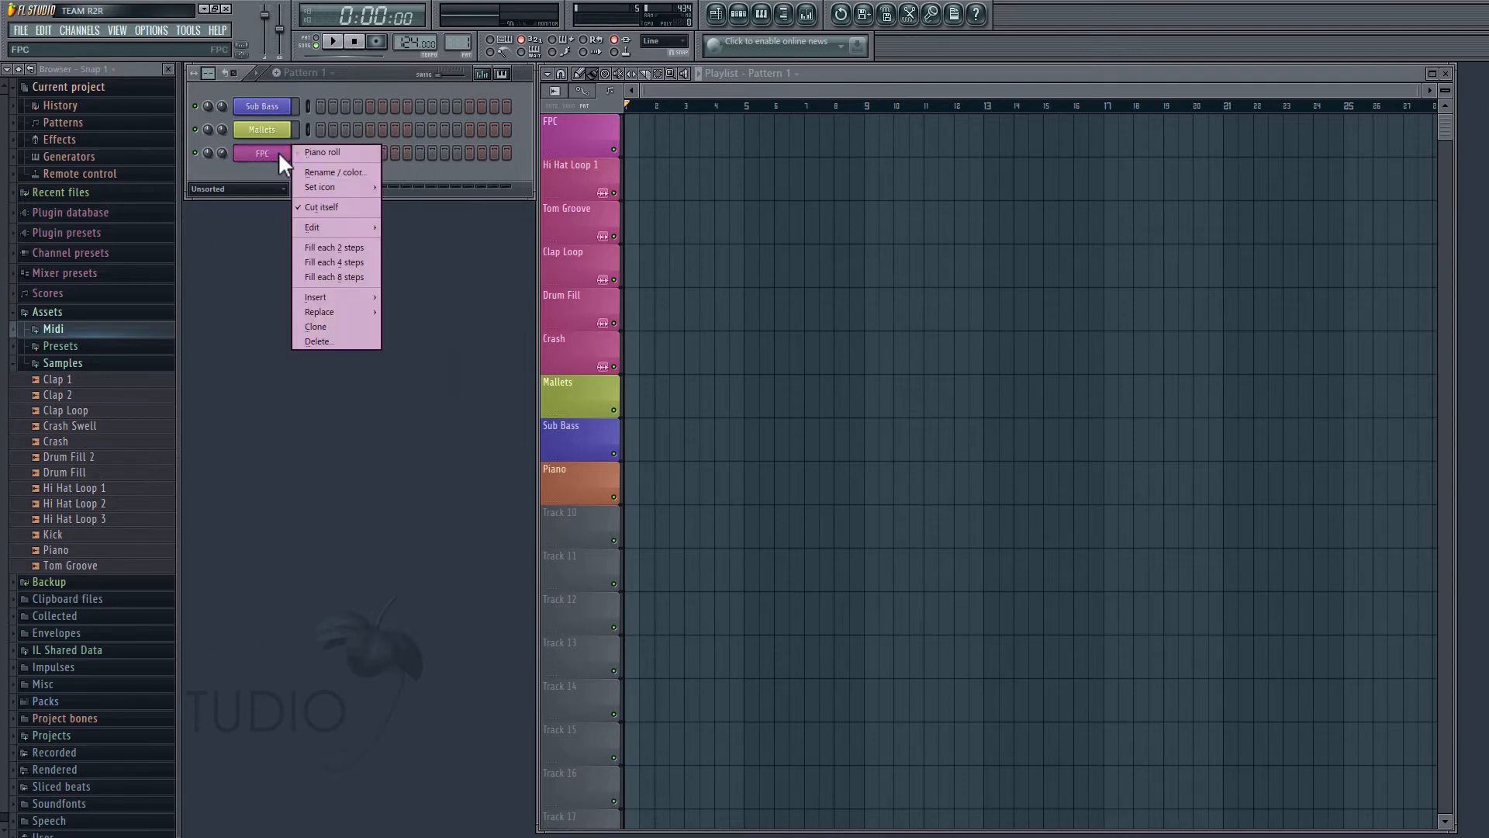
mouse_move(328, 302)
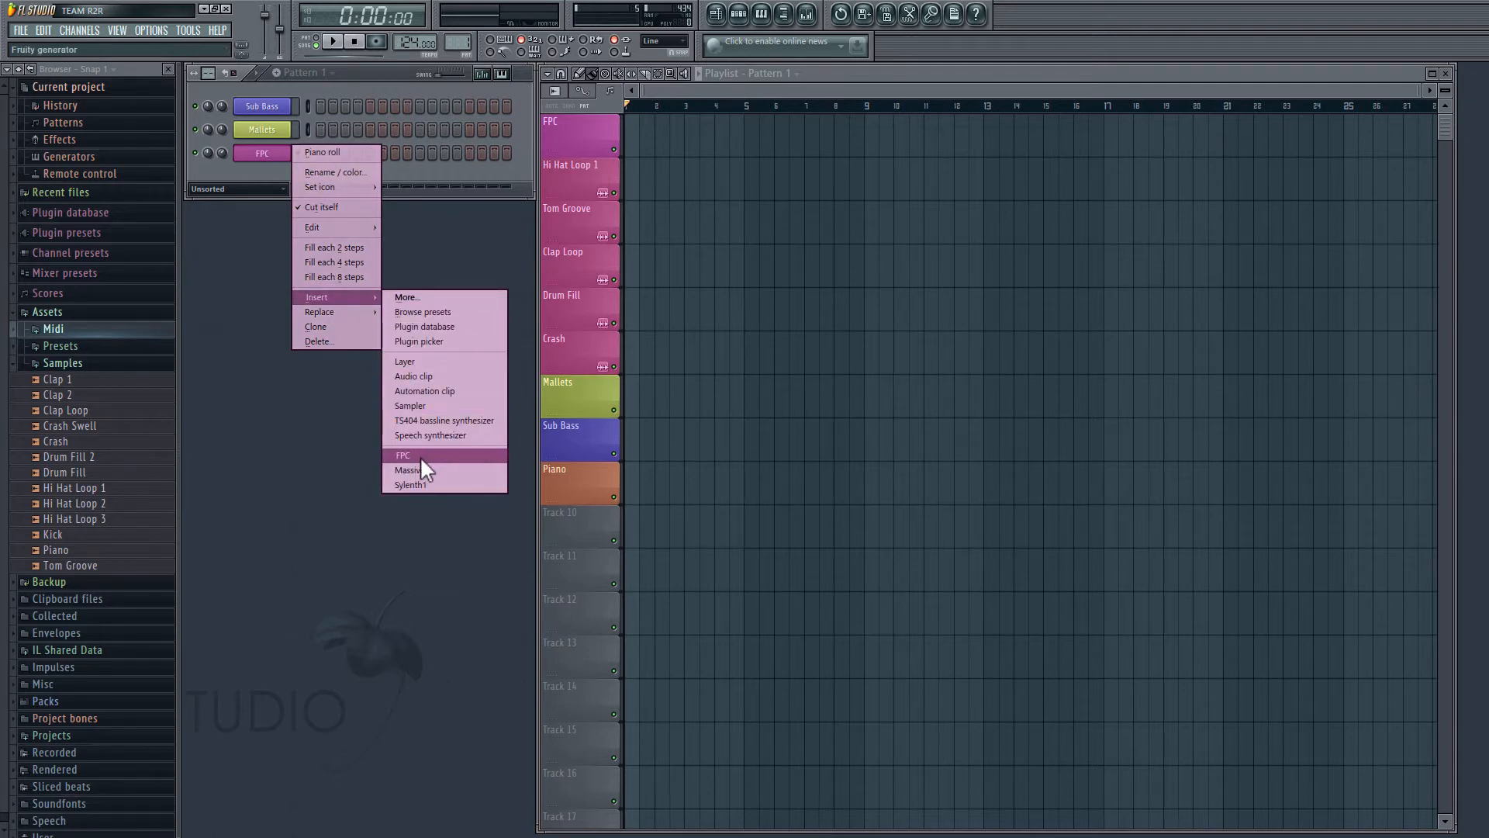
click(402, 455)
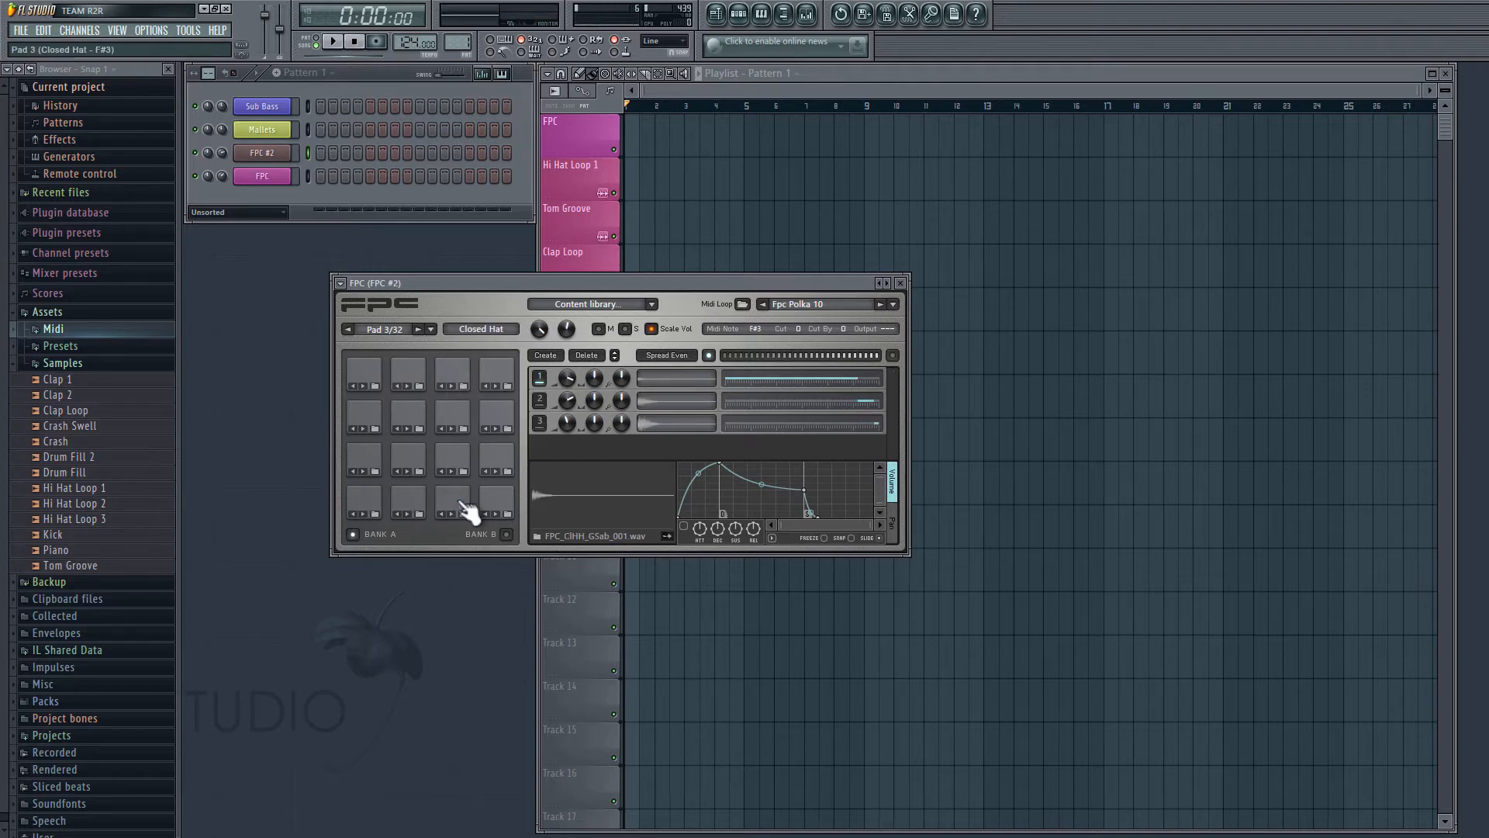
mouse_move(550, 220)
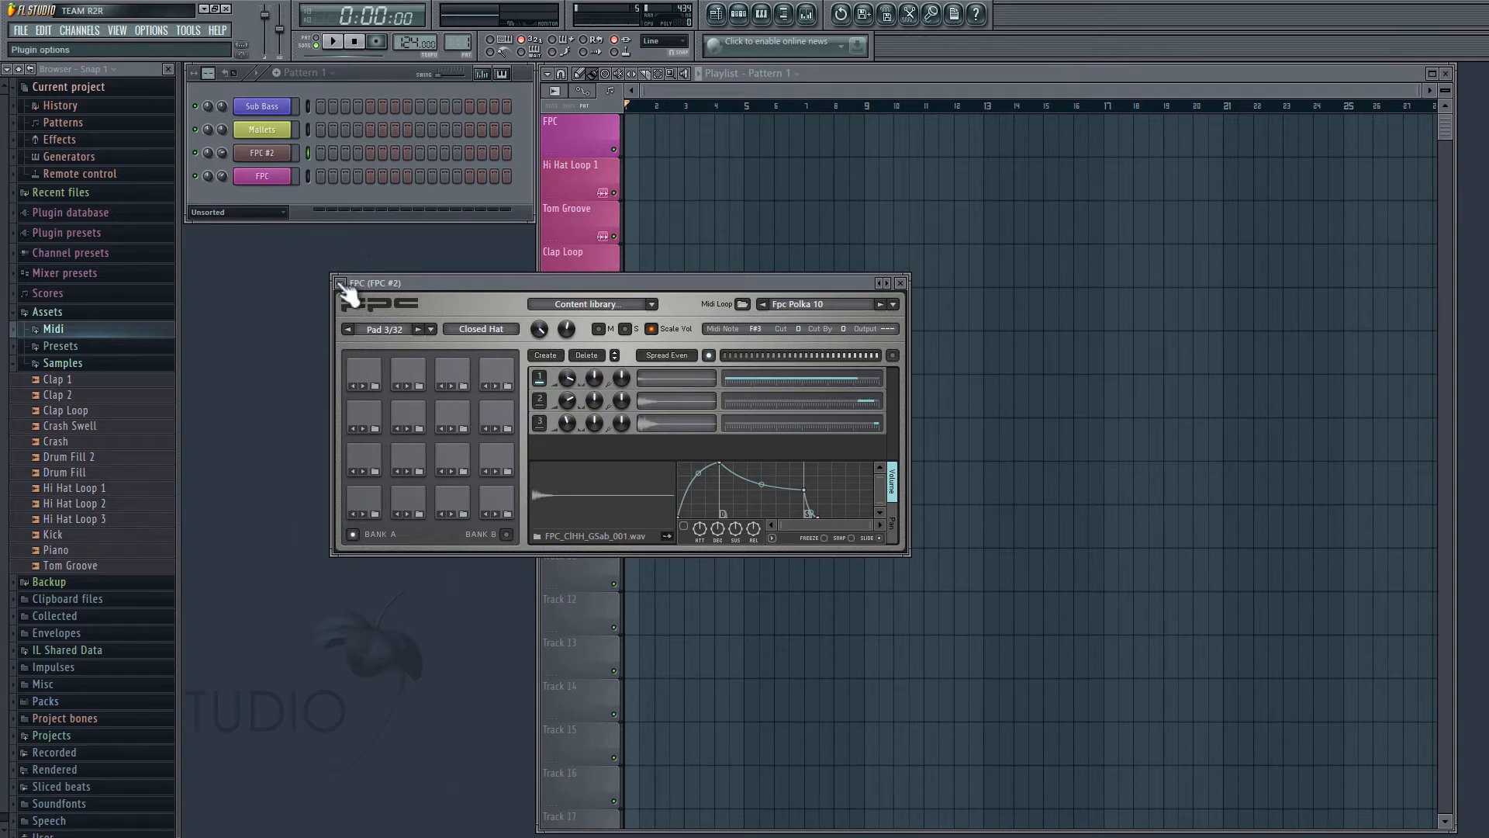
Step: Load the Empty preset into FPC #2 so all its pads are blank
click(342, 283)
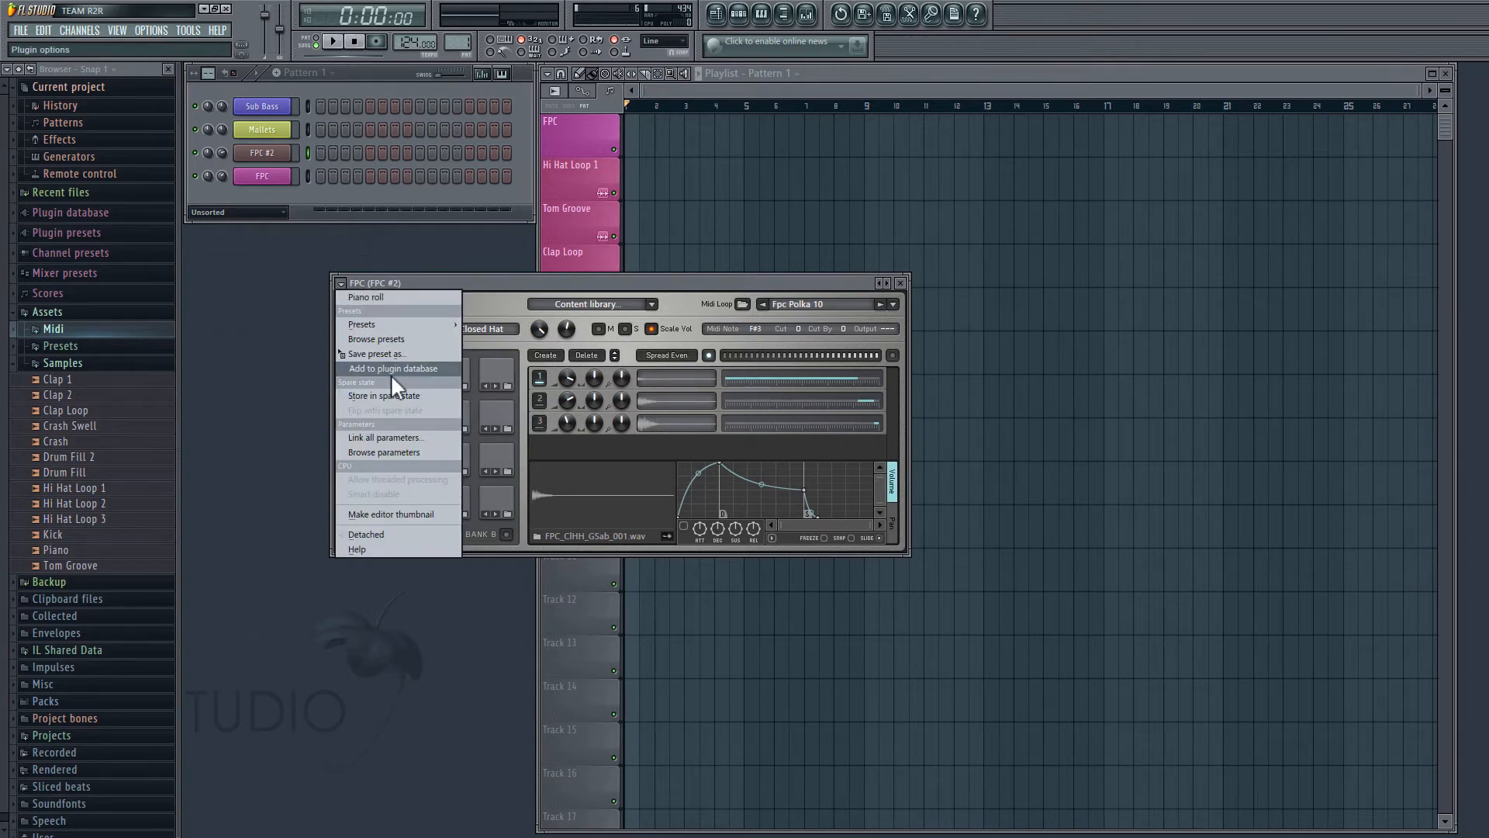
mouse_move(362, 325)
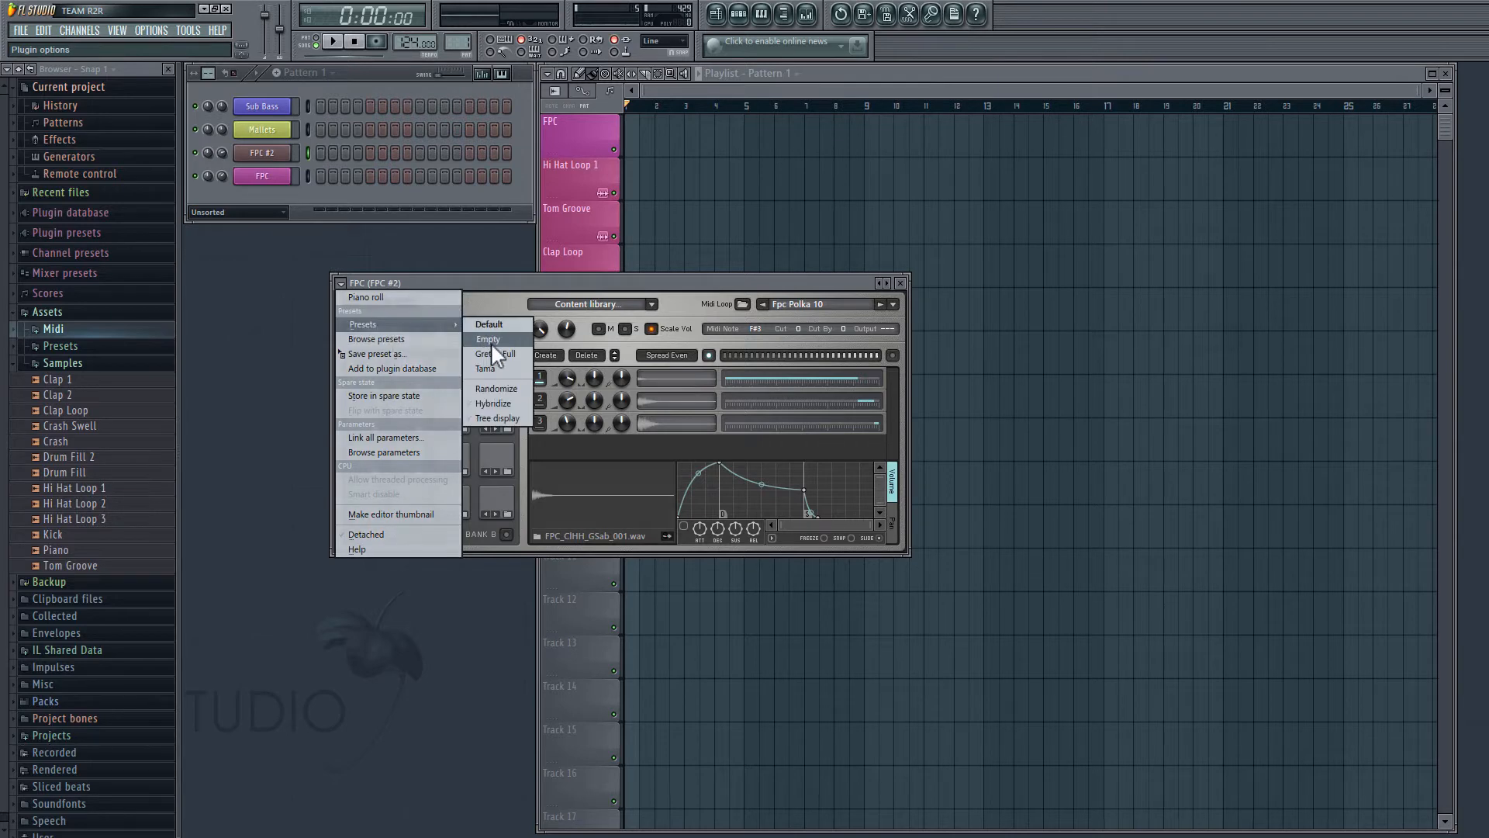
click(487, 339)
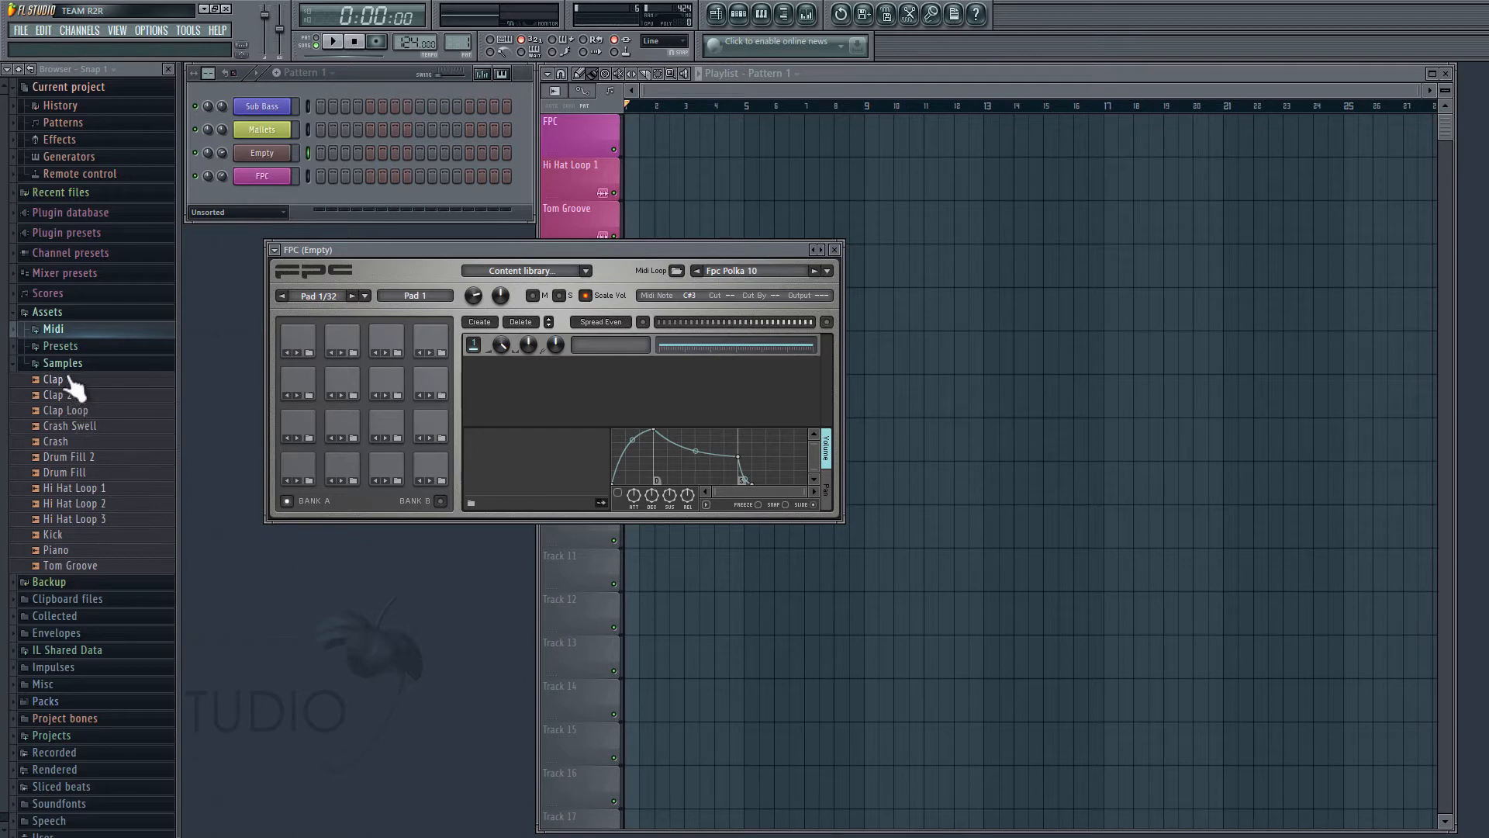
mouse_move(170, 394)
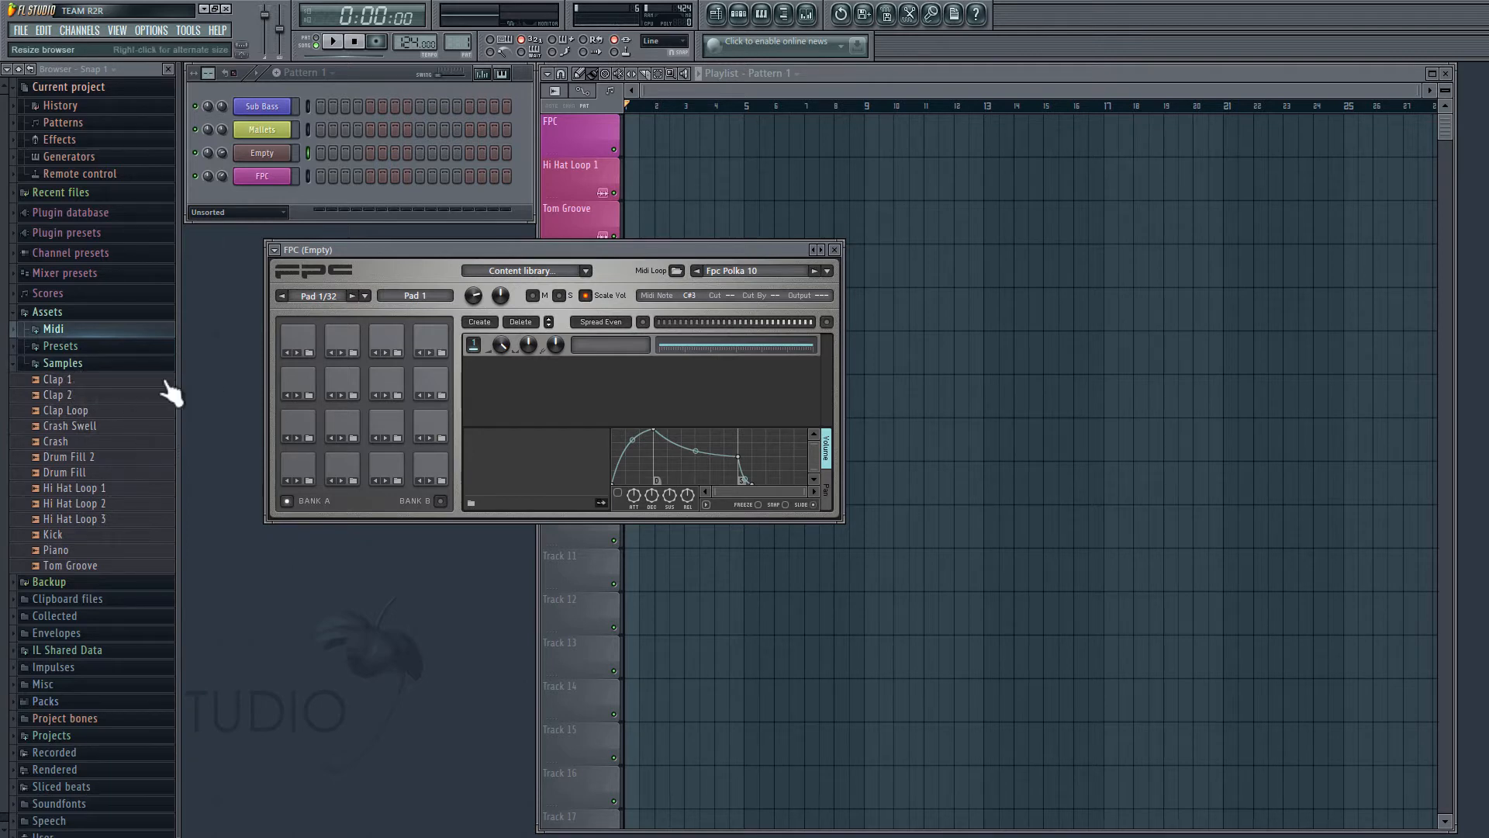
Step: Load Clap 1 and Clap 2 samples onto two FPC pads and audition both pads
drag(58, 534, 300, 356)
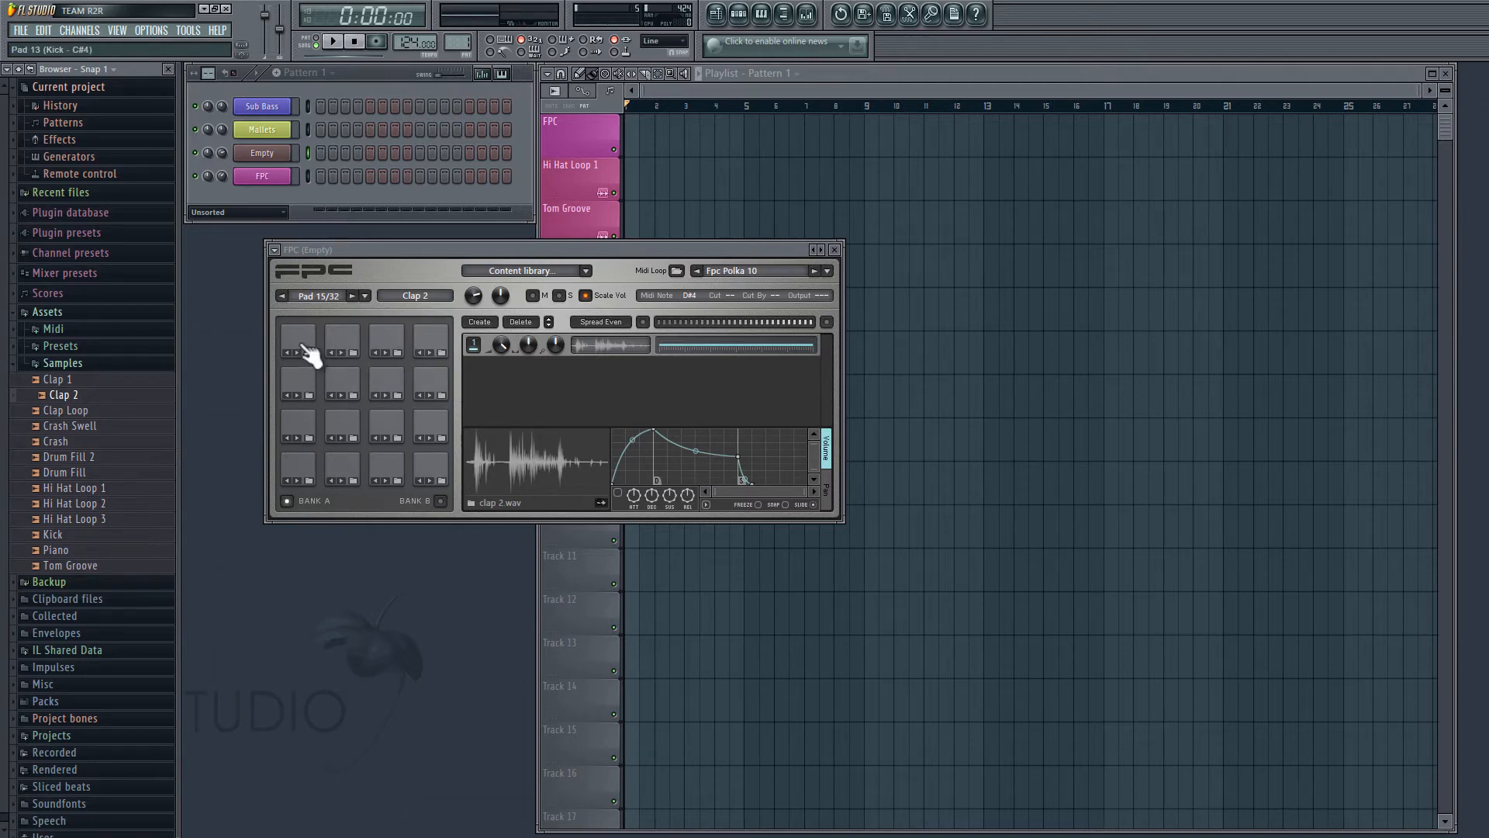
click(342, 337)
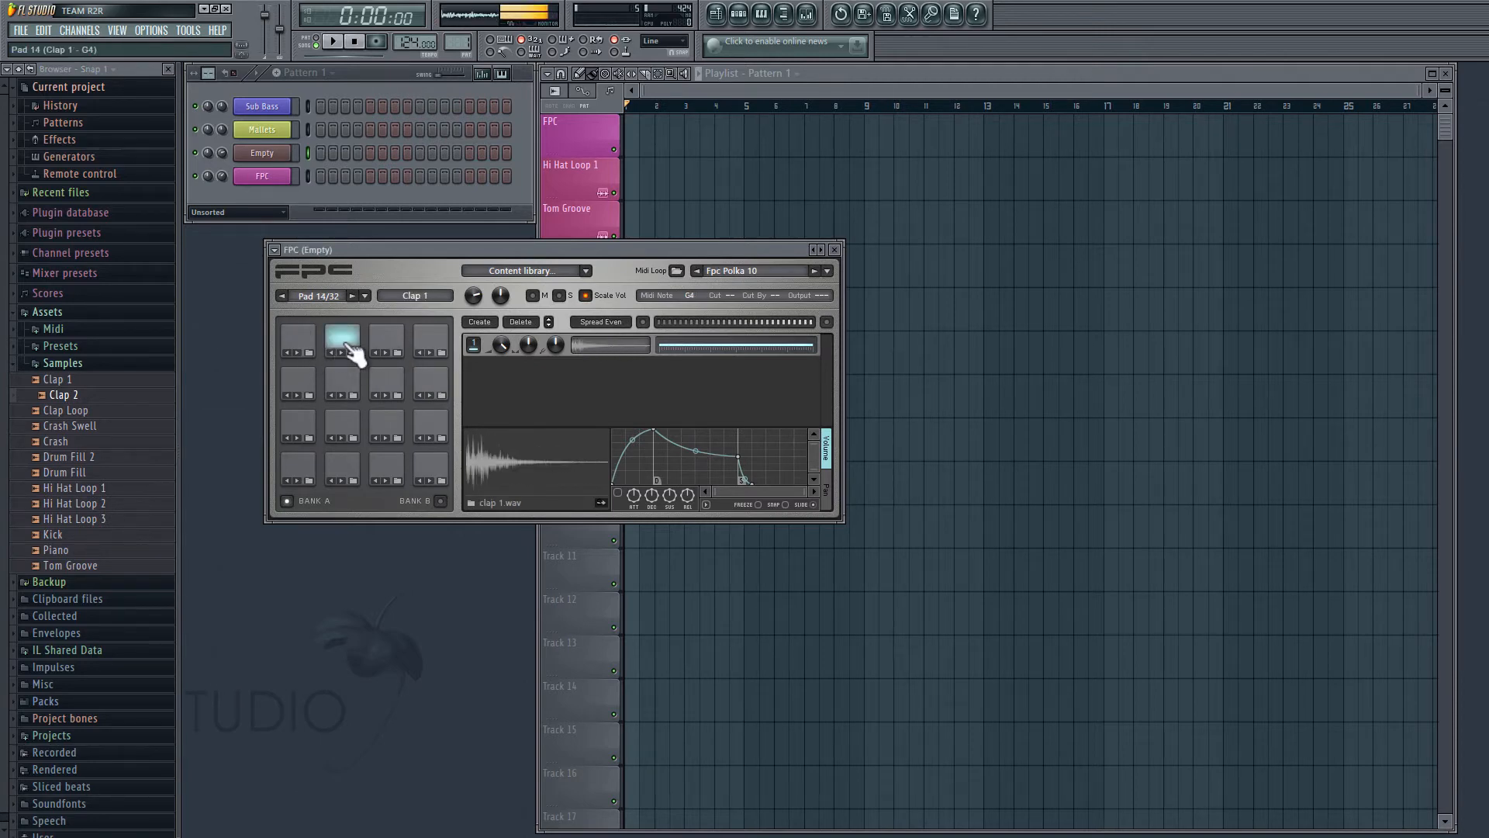
click(385, 339)
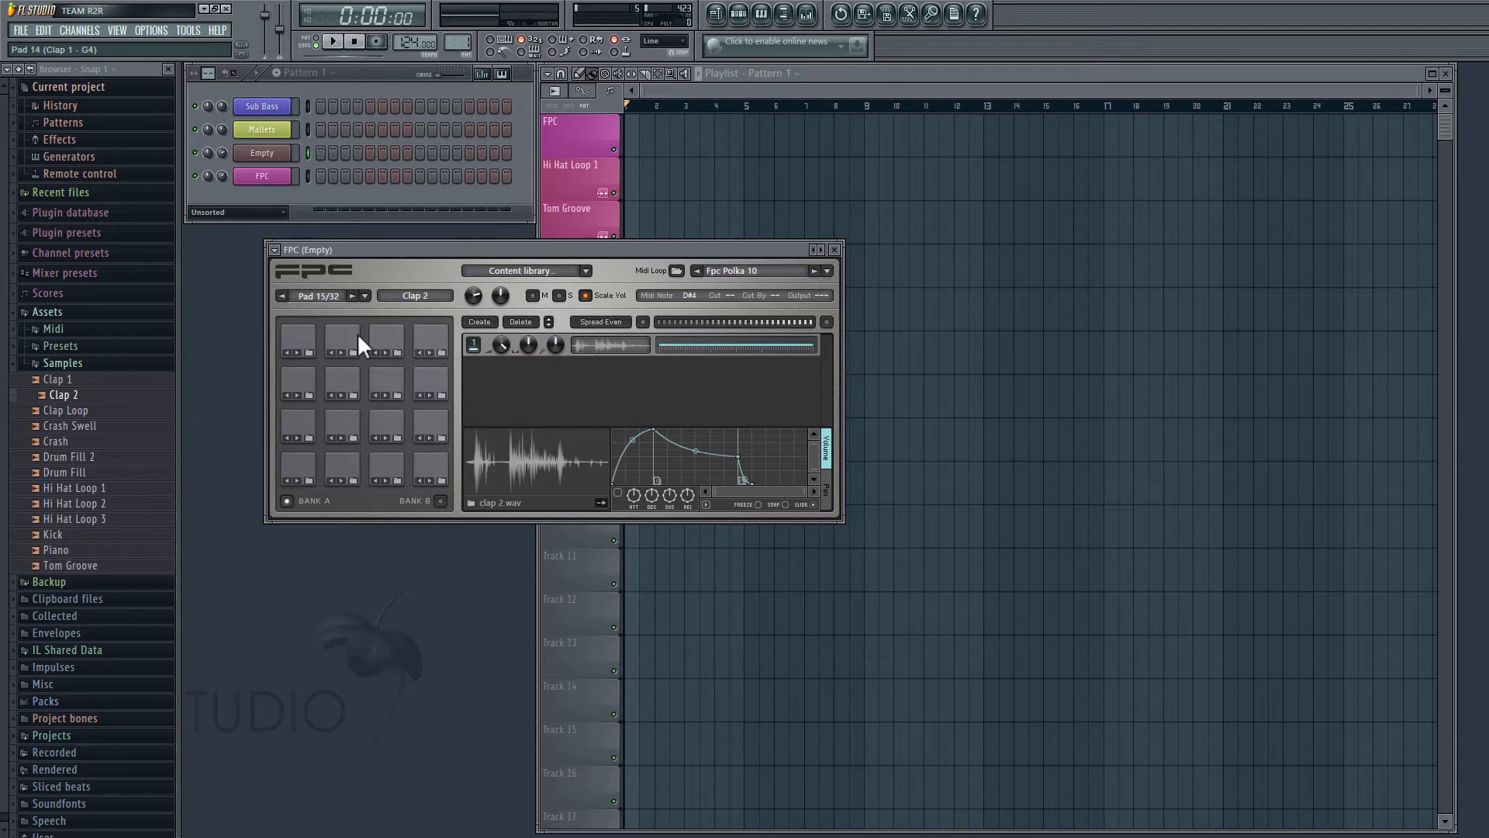
click(384, 352)
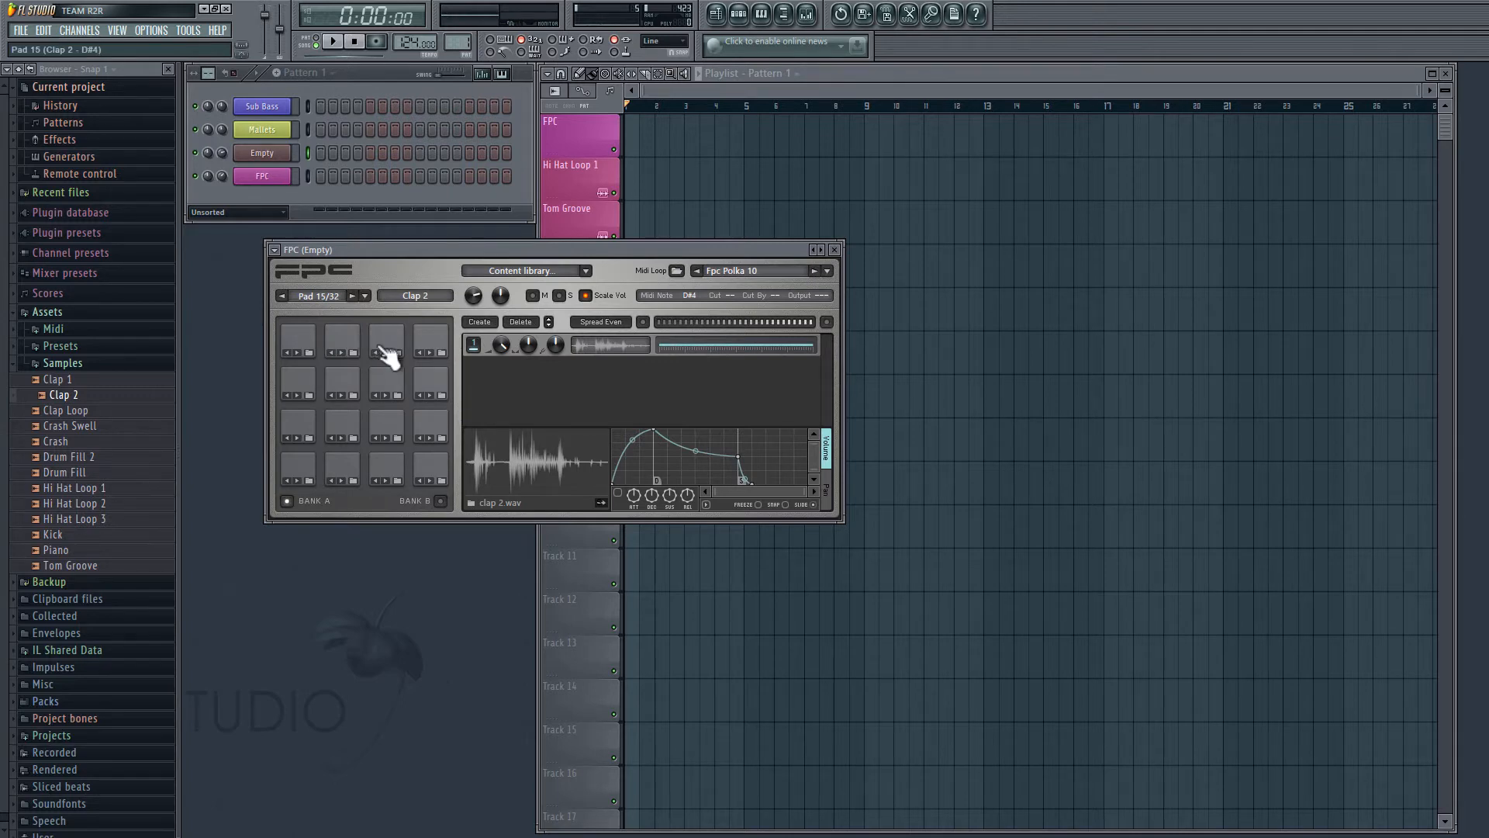
mouse_move(467, 381)
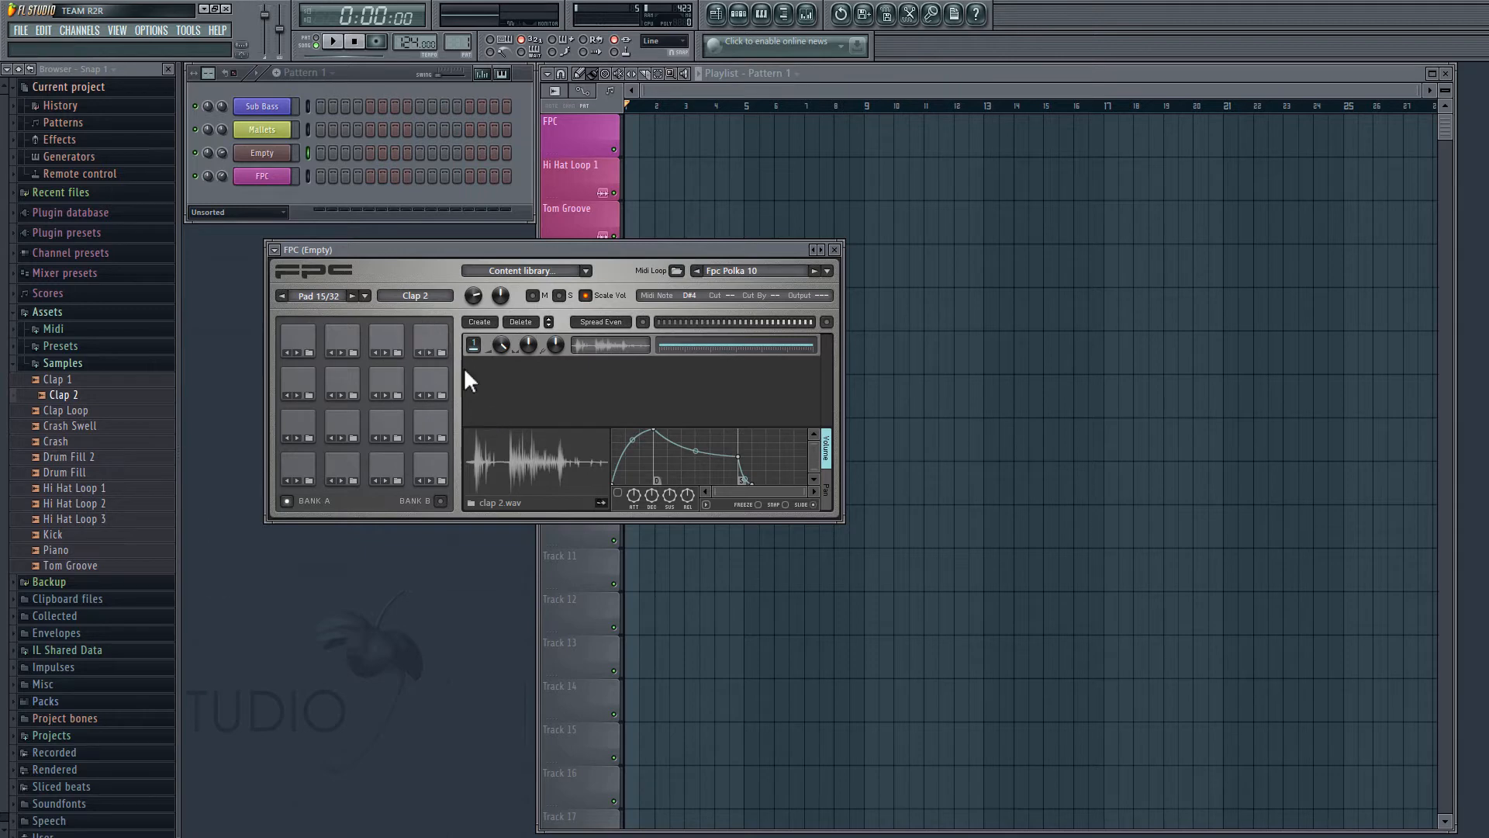
mouse_move(694, 313)
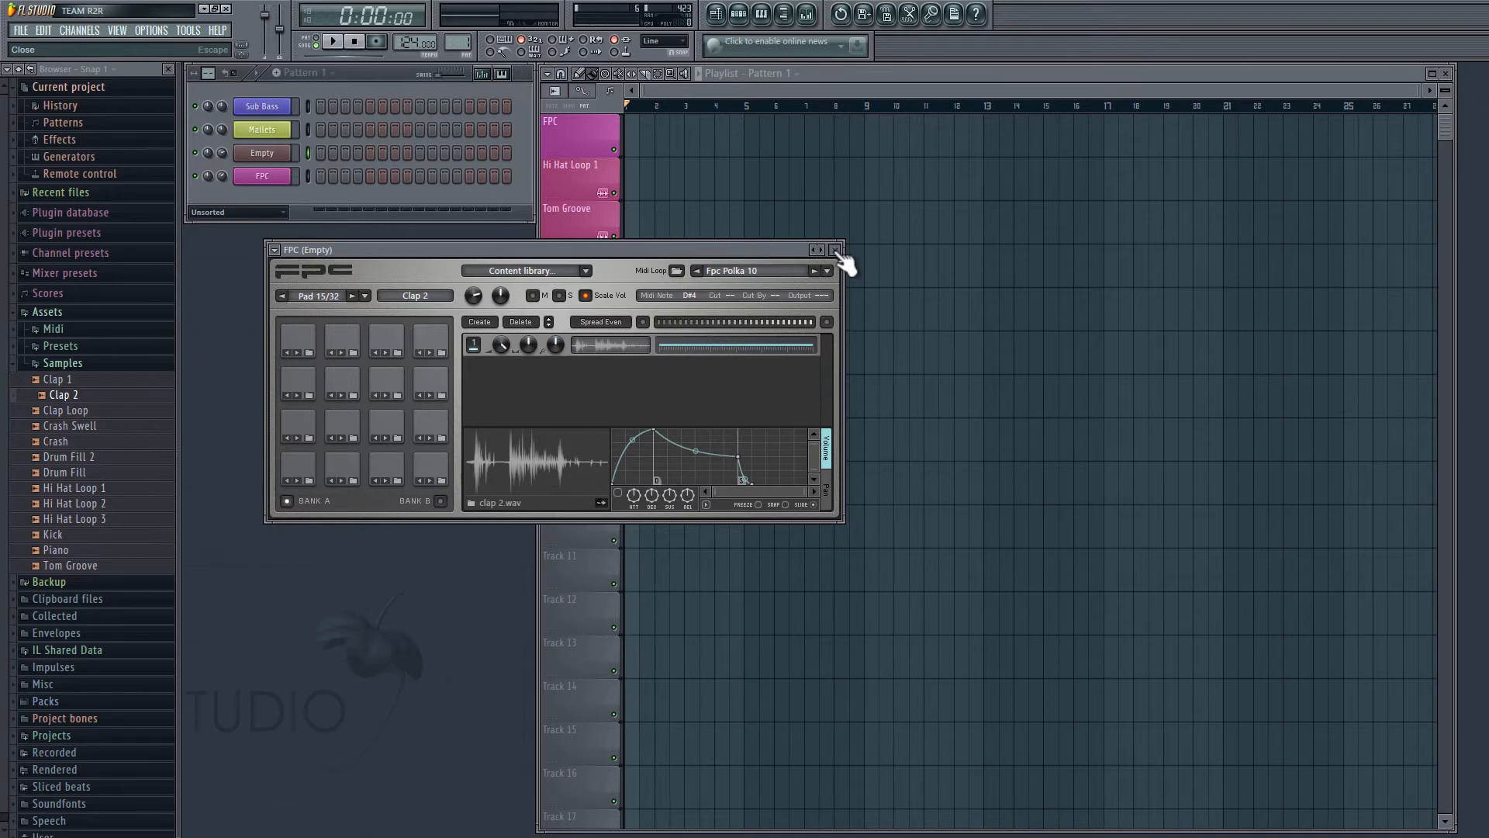
Step: Delete the Empty channel, leaving Sub Bass, Mallets and FPC in the Channel Rack
right_click(261, 152)
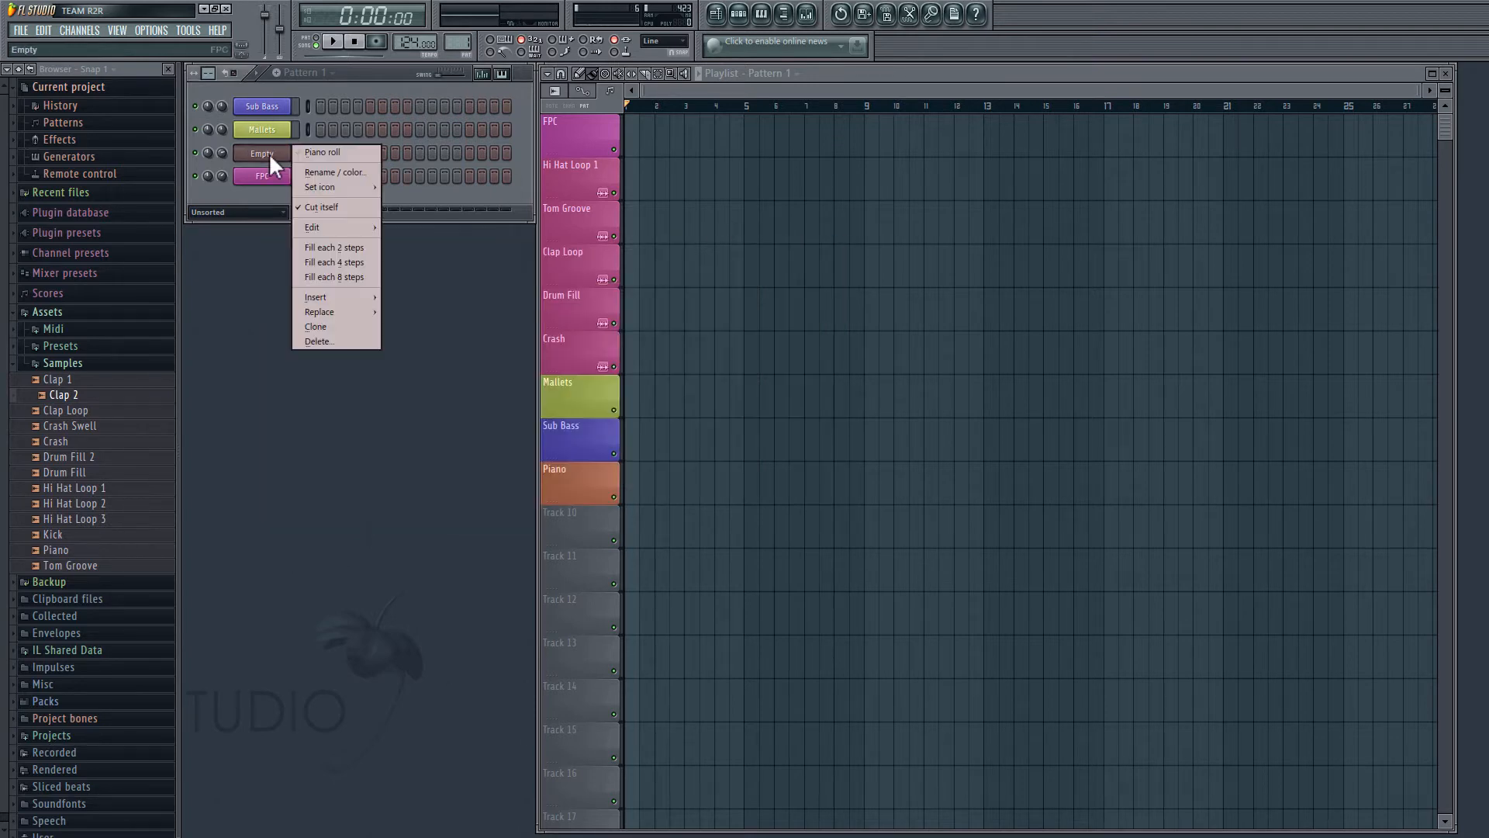
mouse_move(315, 296)
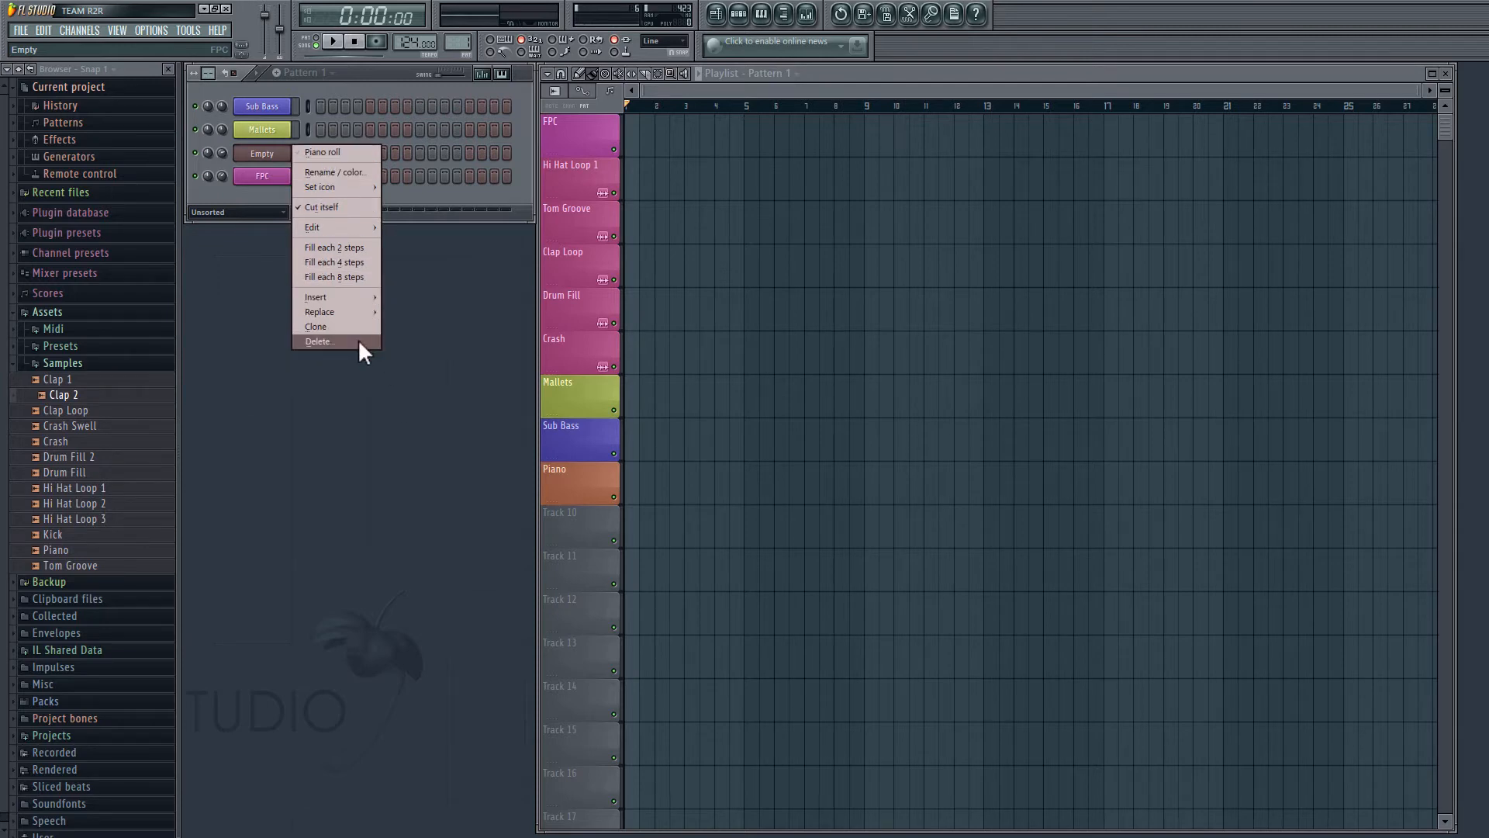
click(318, 341)
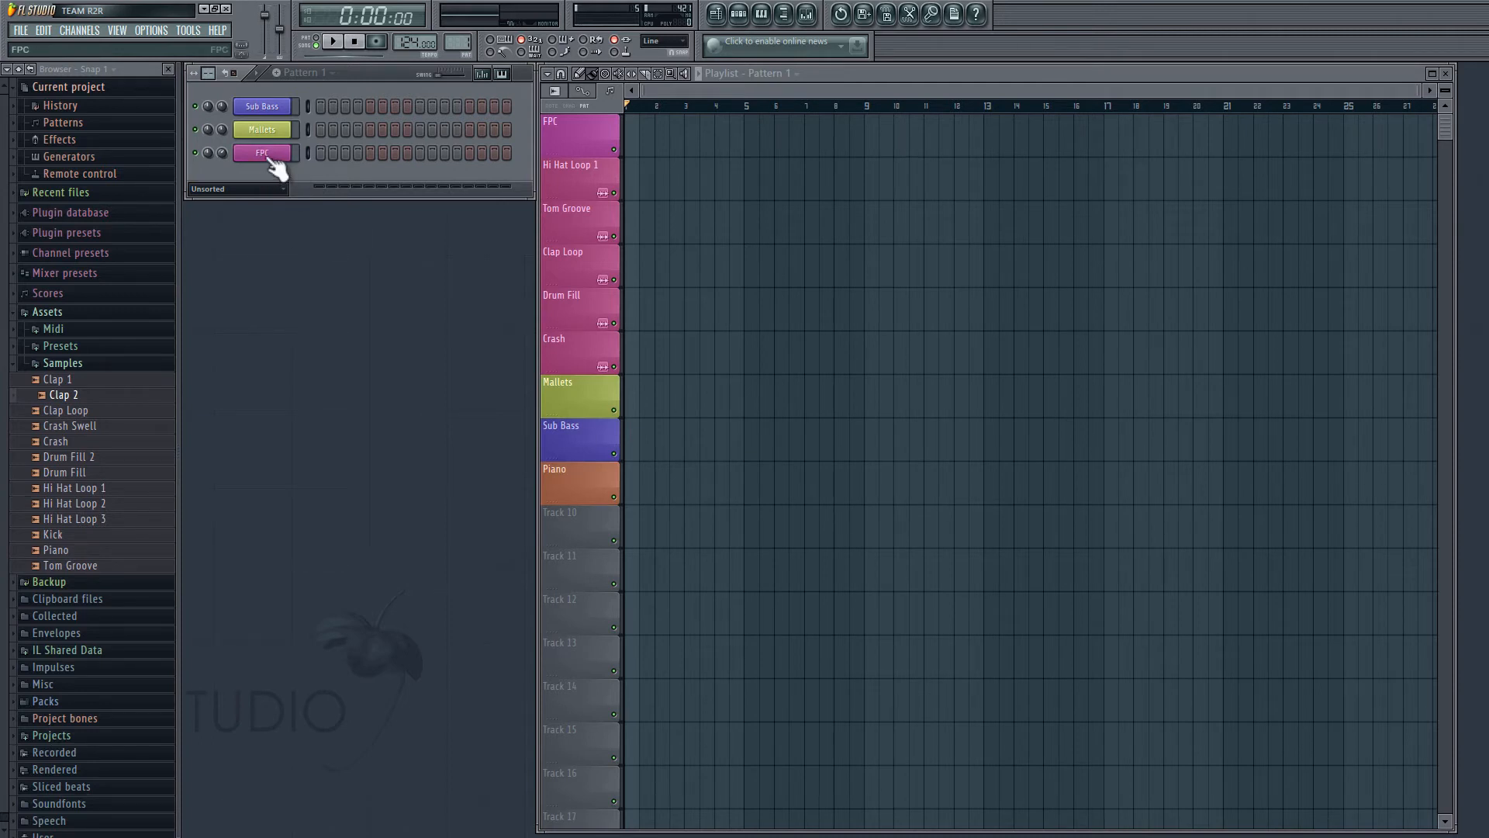
Step: Open the FPC piano roll and place Kick notes on all four beats
right_click(262, 153)
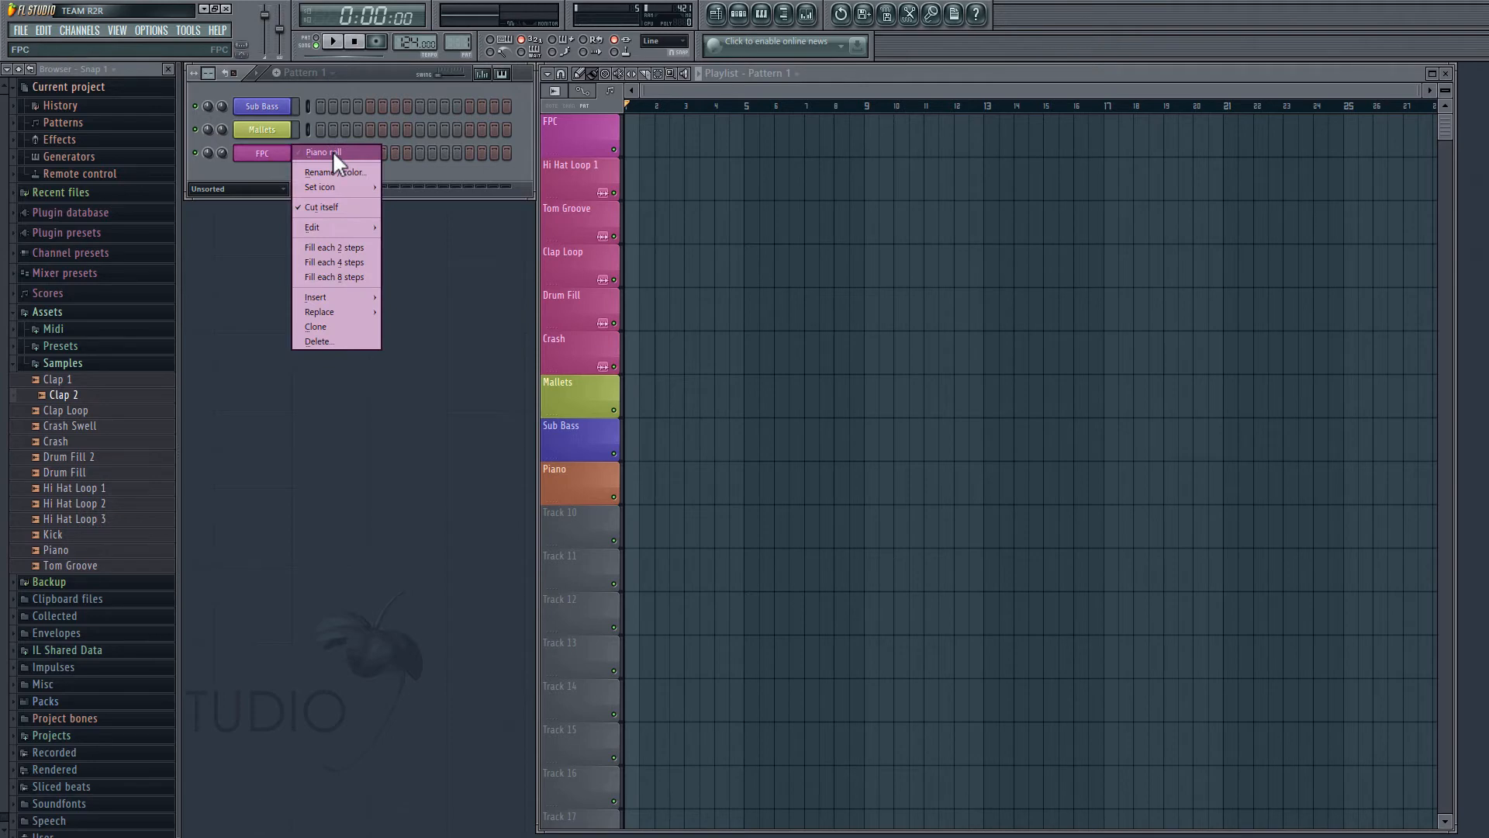
click(322, 152)
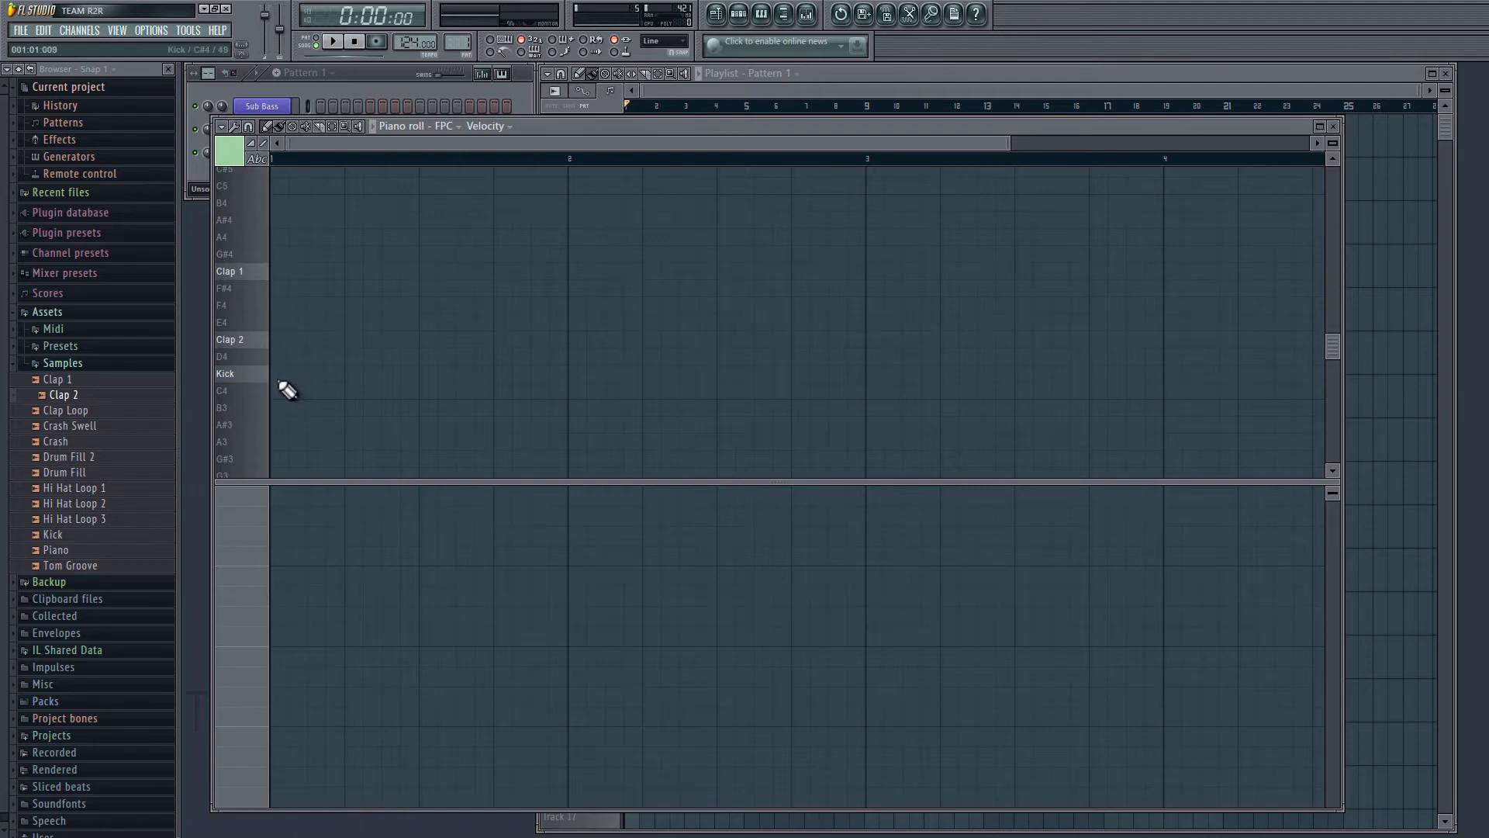
click(284, 372)
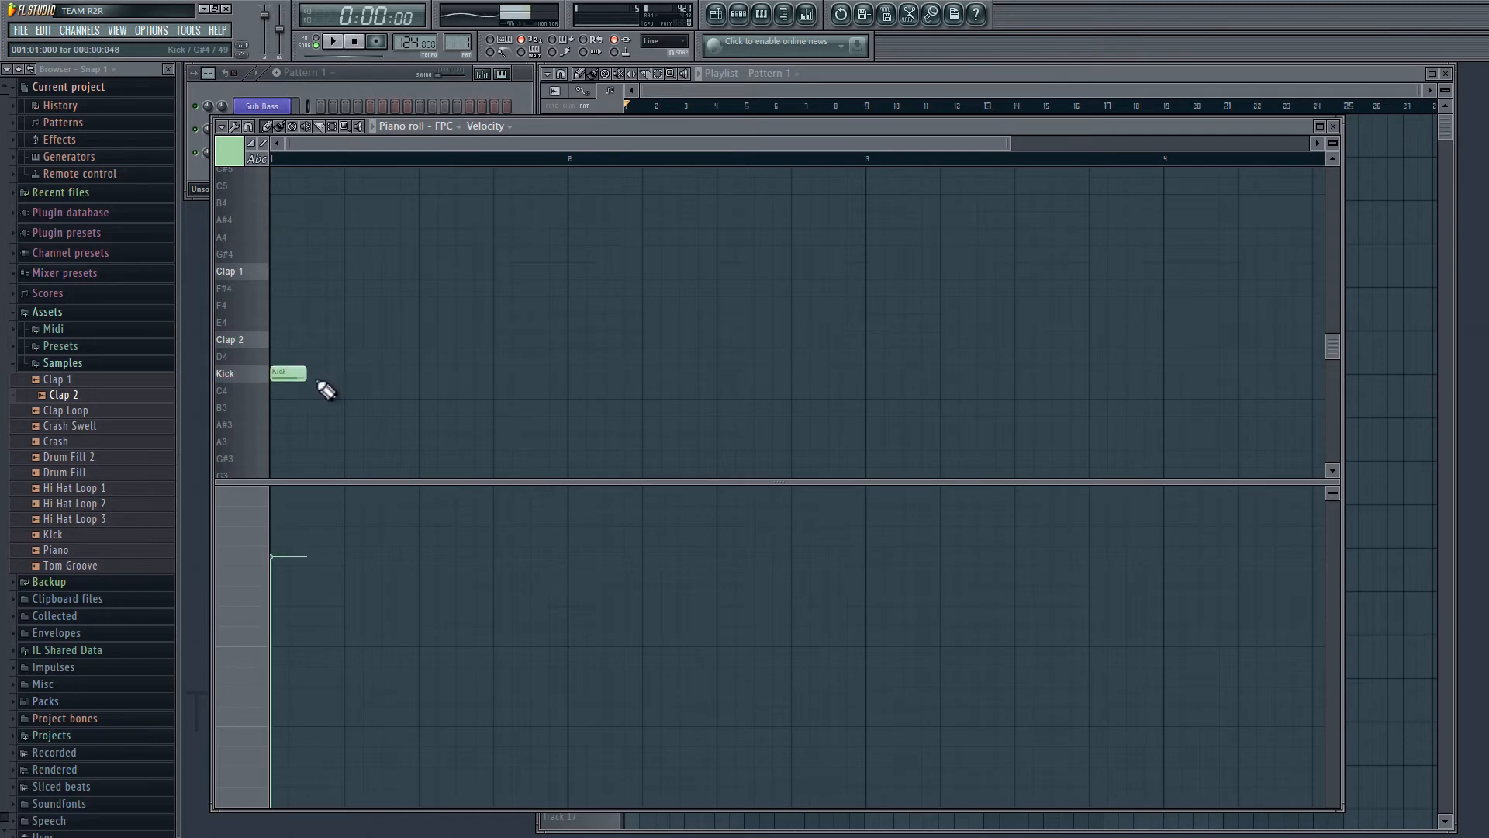
click(436, 372)
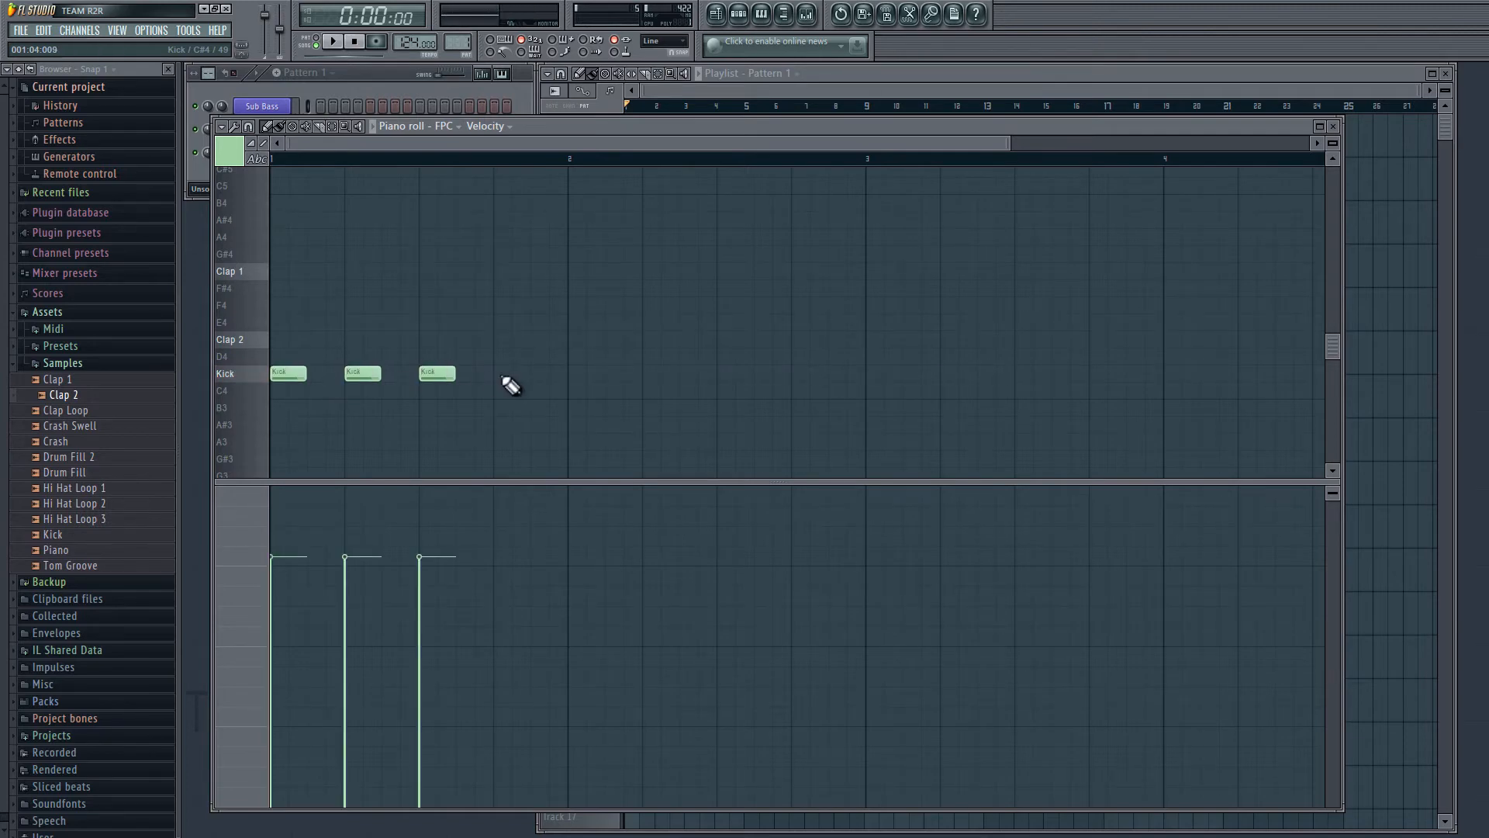
click(510, 372)
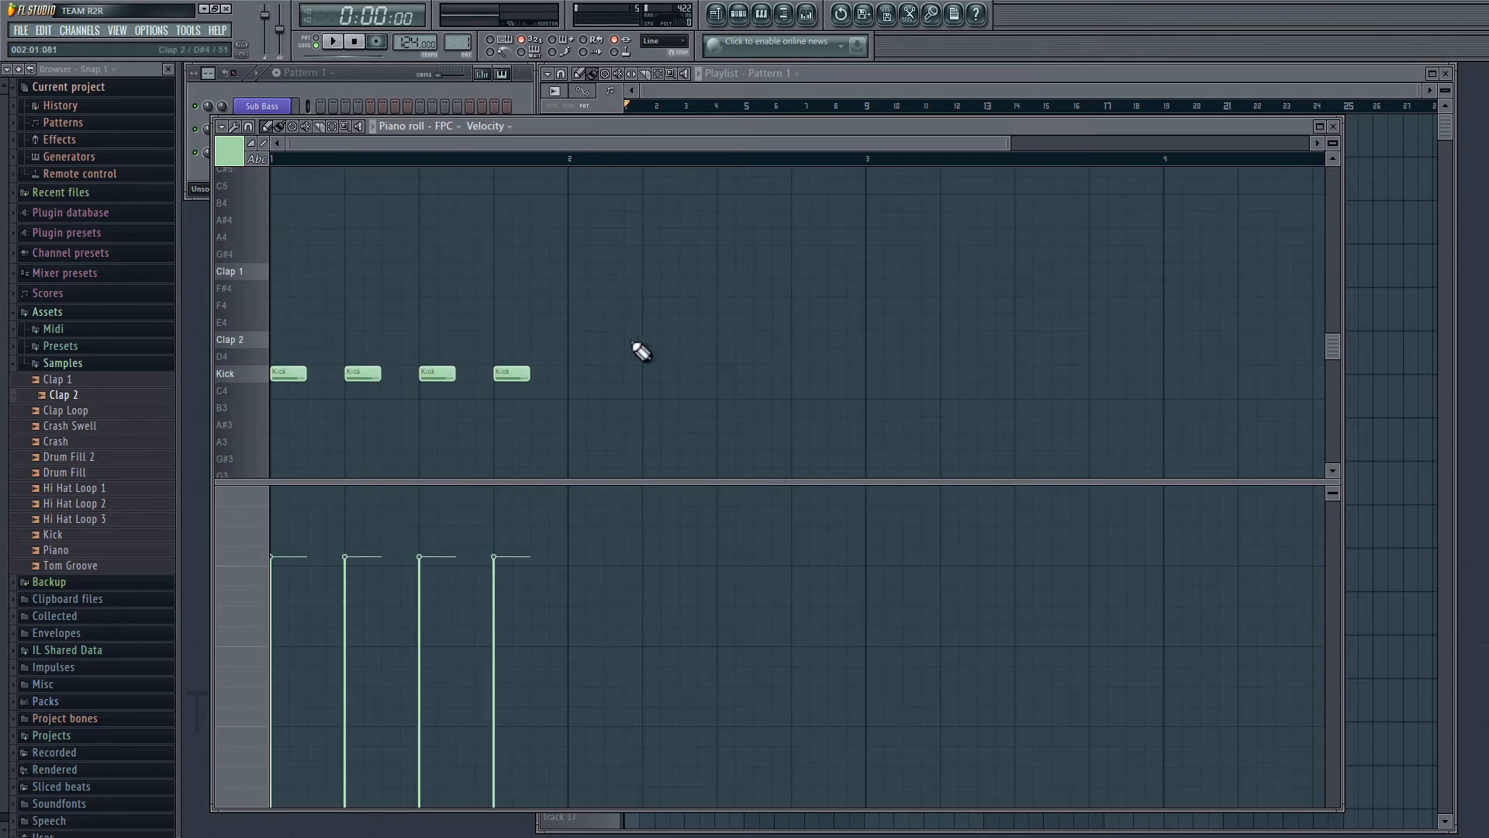
Step: Add Clap 2 notes on beats two and four, layering Clap 1 on beat two
click(331, 41)
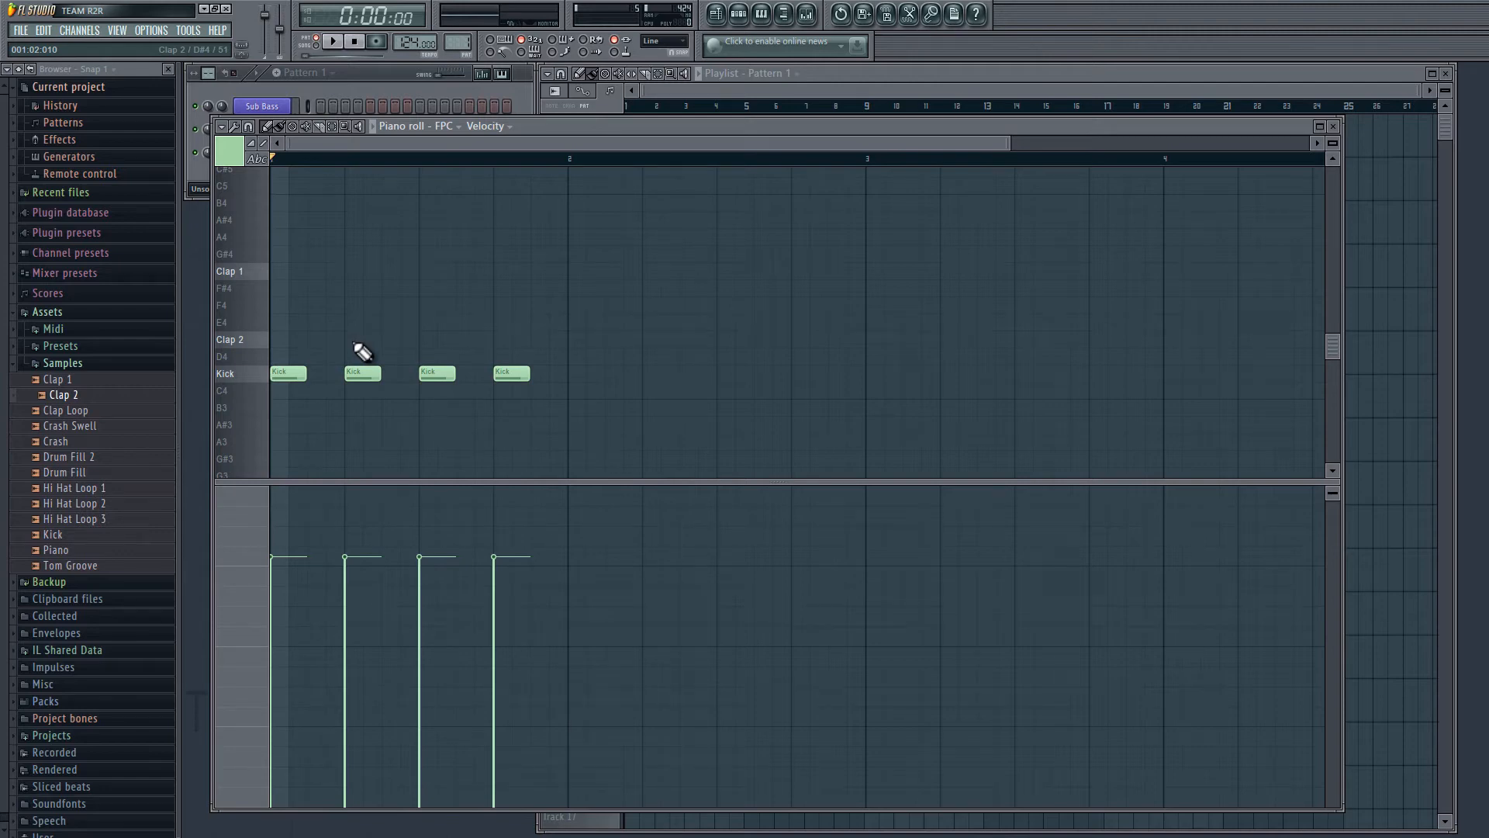
click(362, 271)
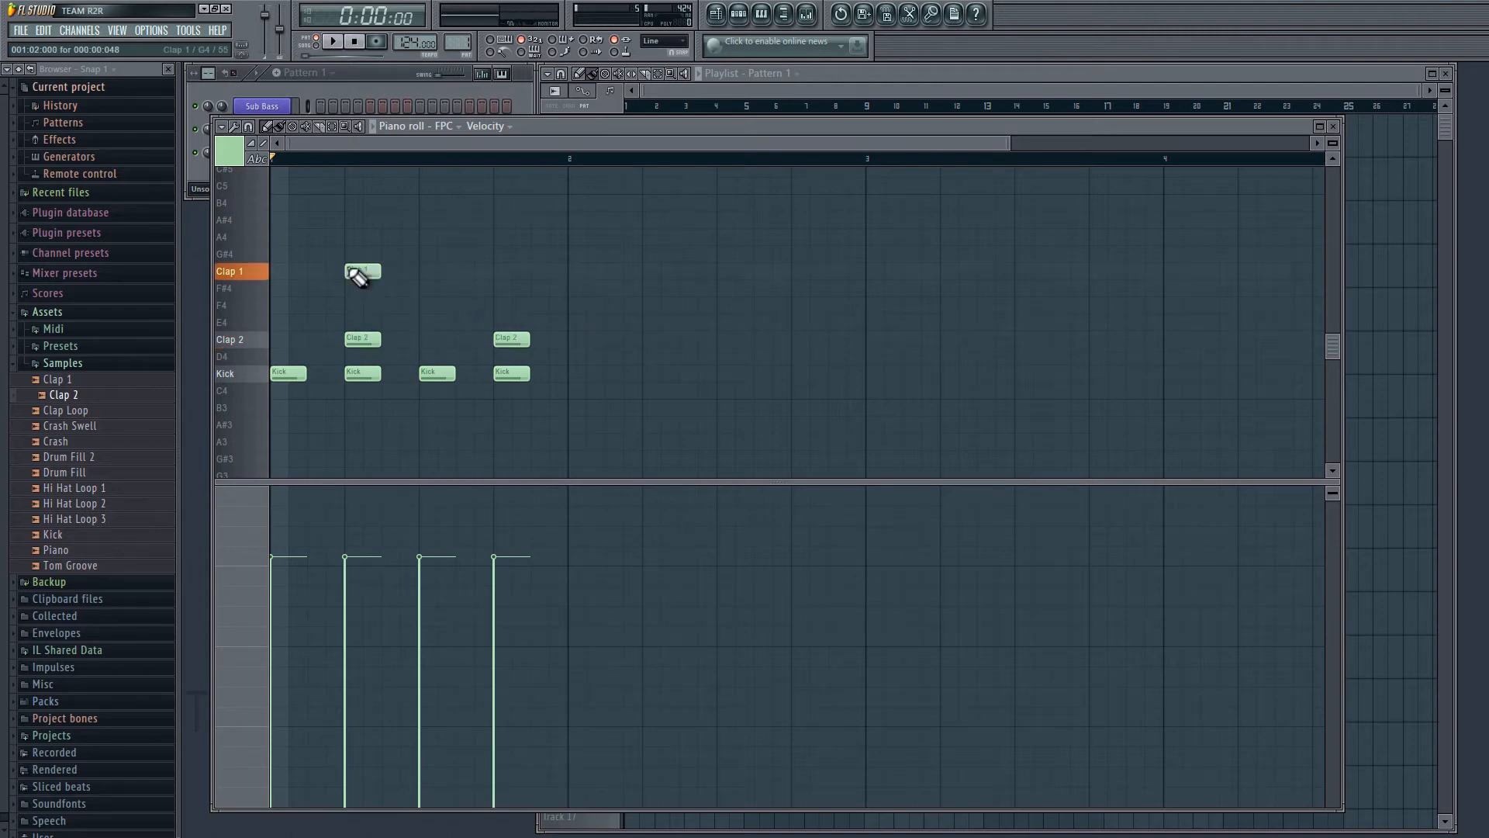
click(331, 41)
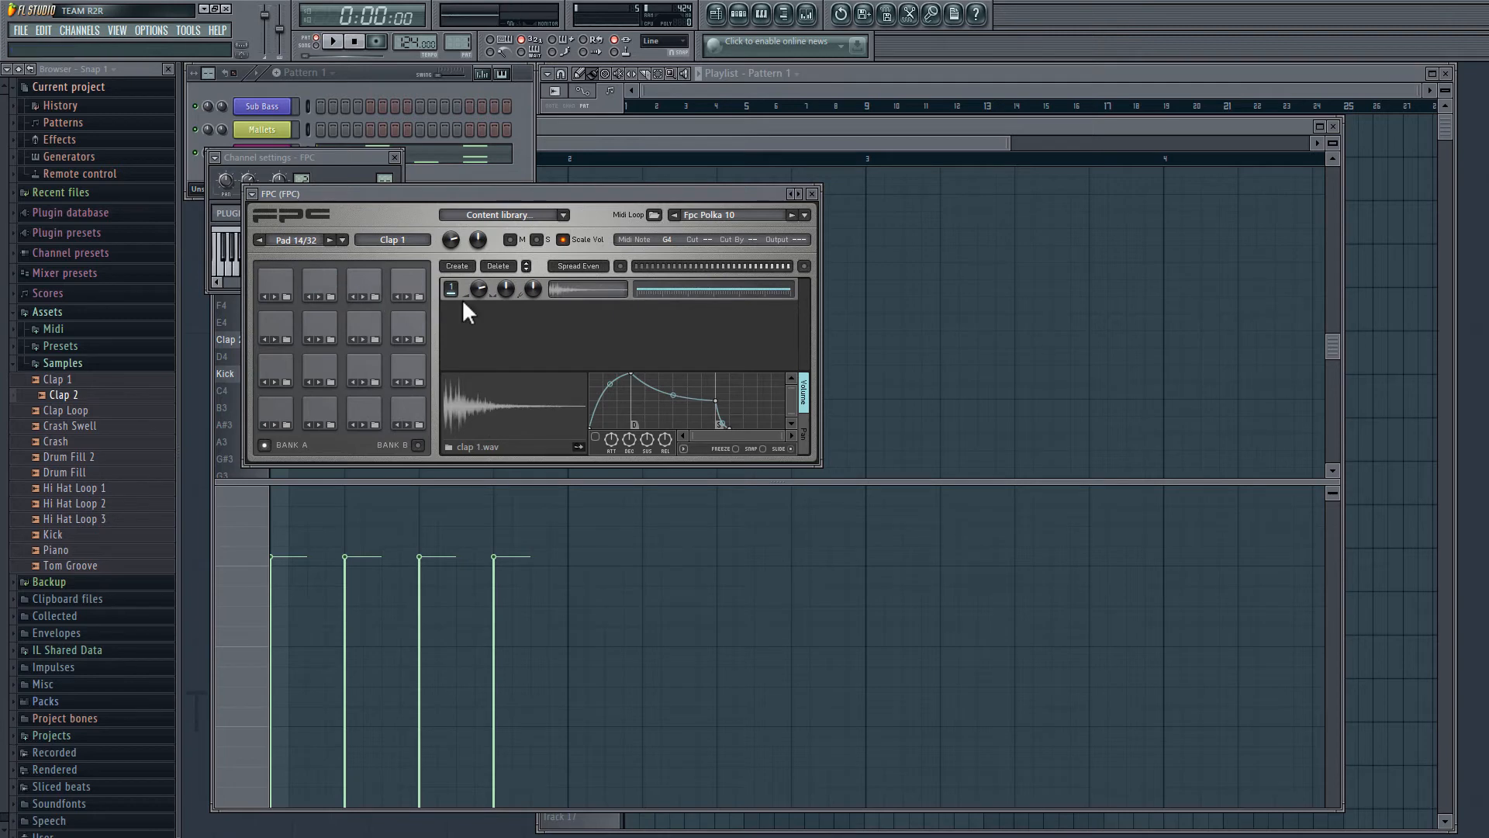
mouse_move(507, 289)
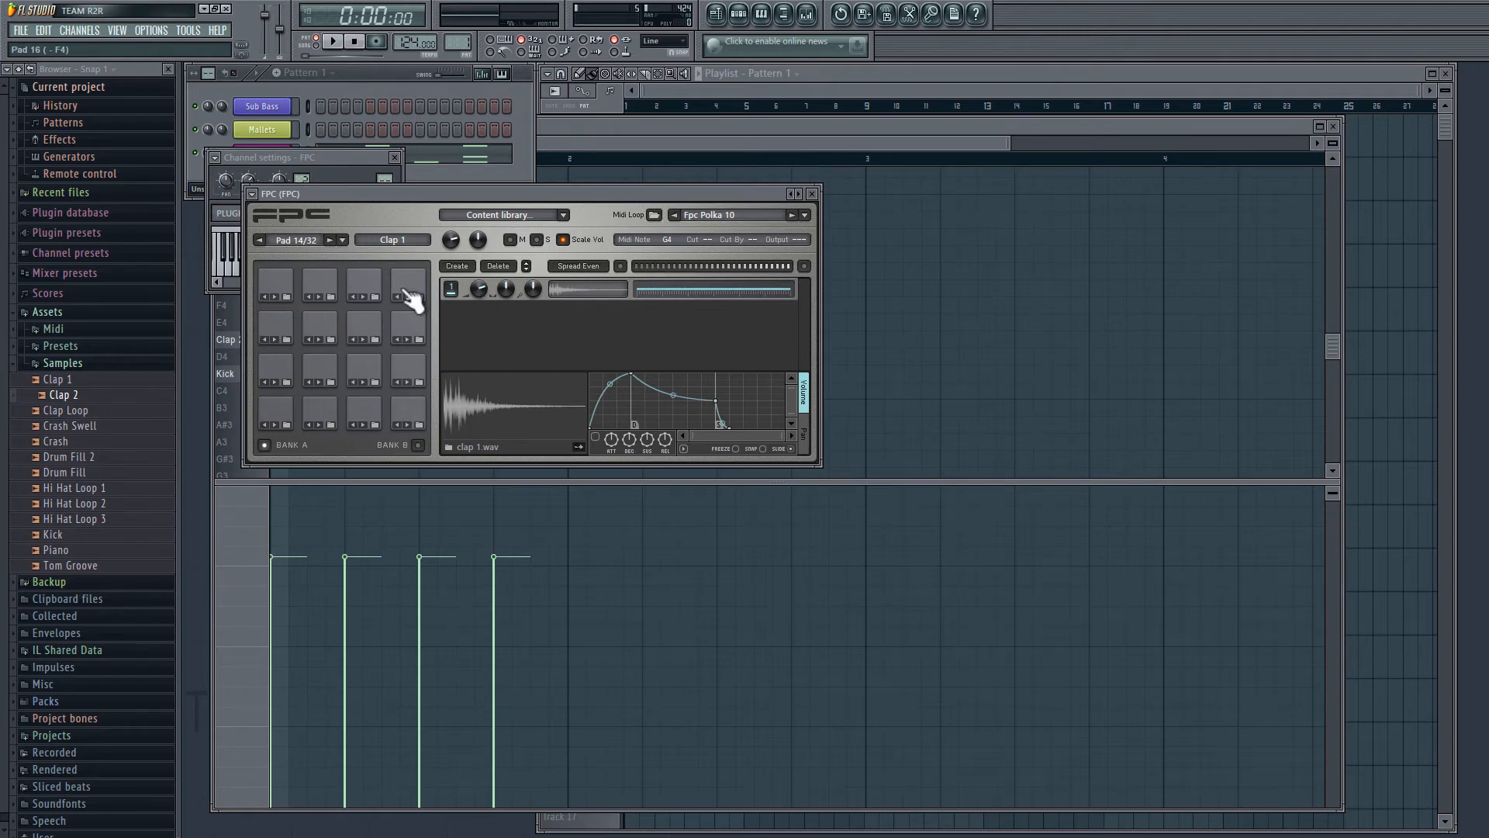
Step: Audition an FPC pad, adjust the clap layer volume, stop playback and close FPC
click(407, 290)
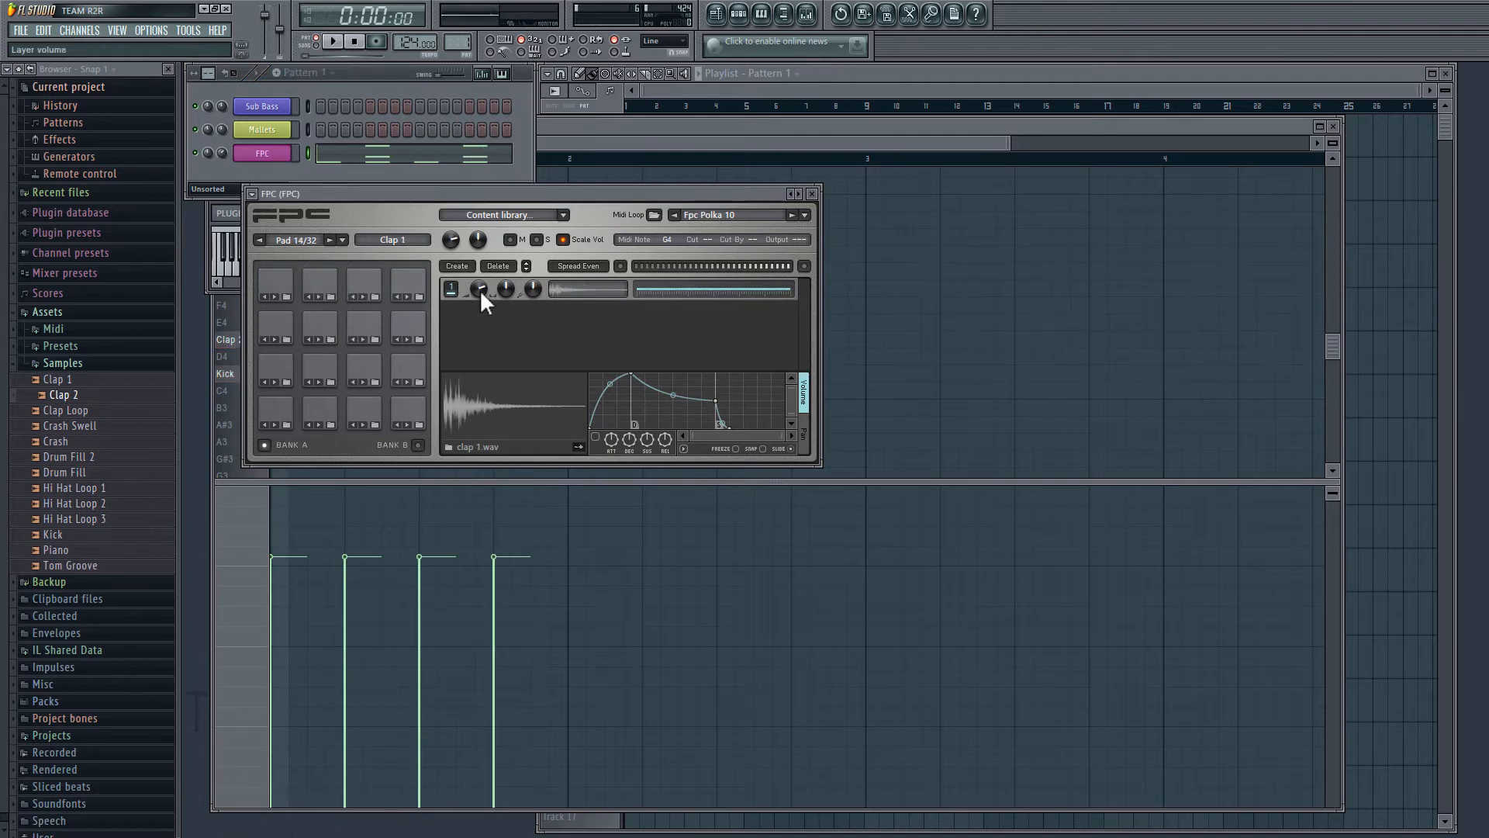
click(331, 42)
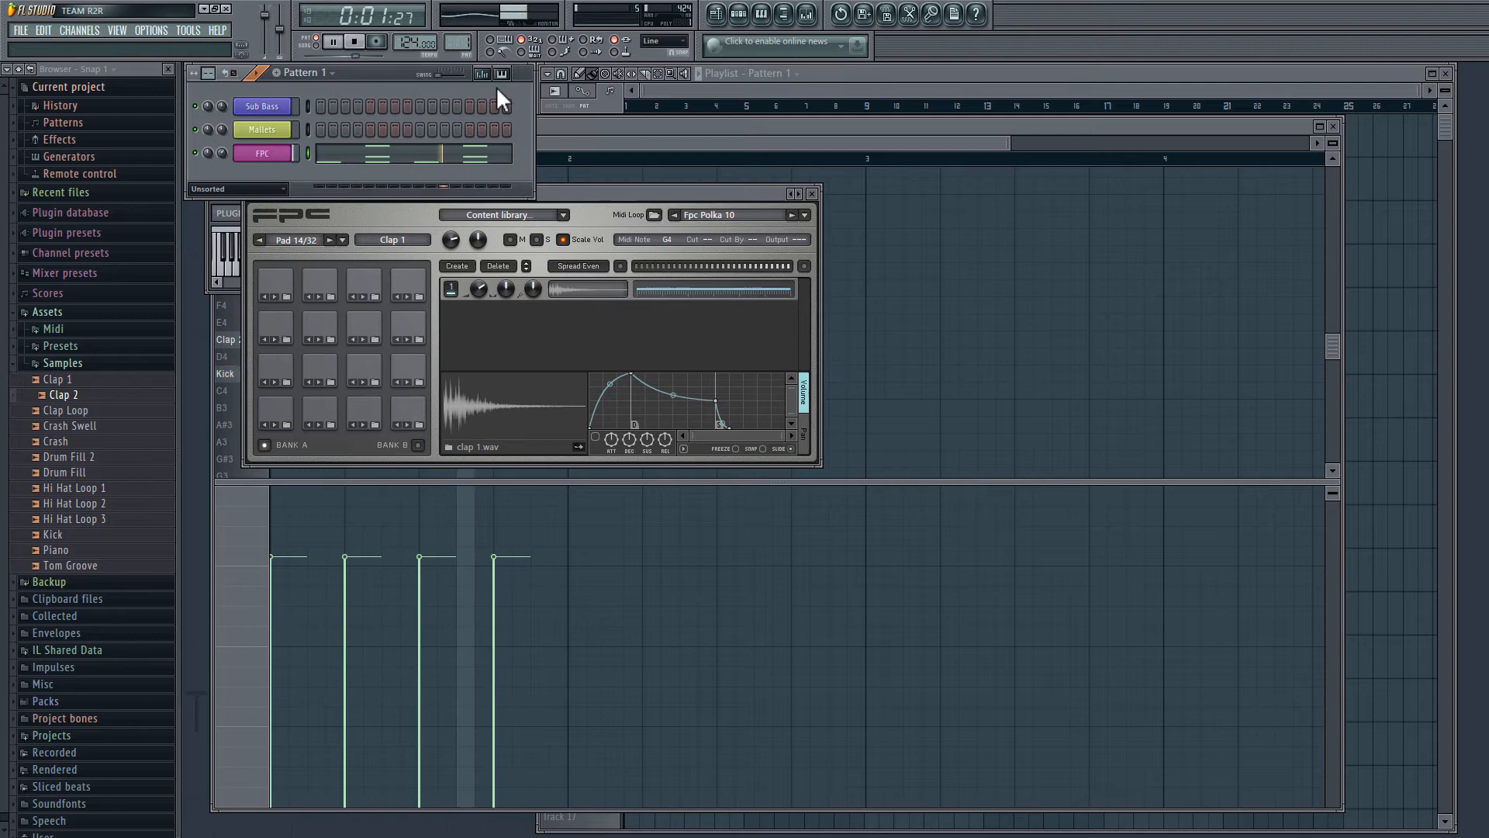
click(352, 42)
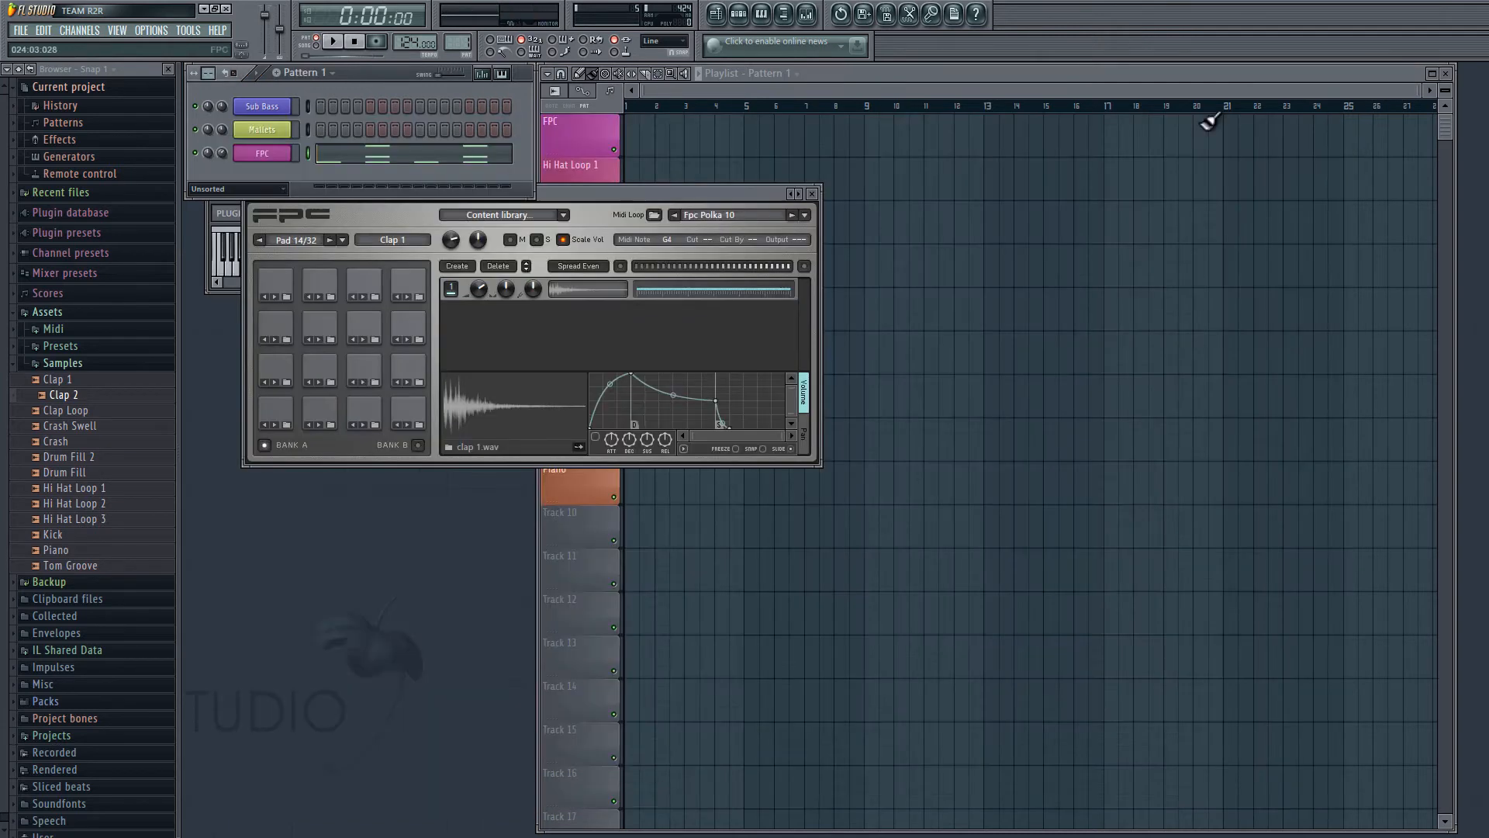
click(812, 194)
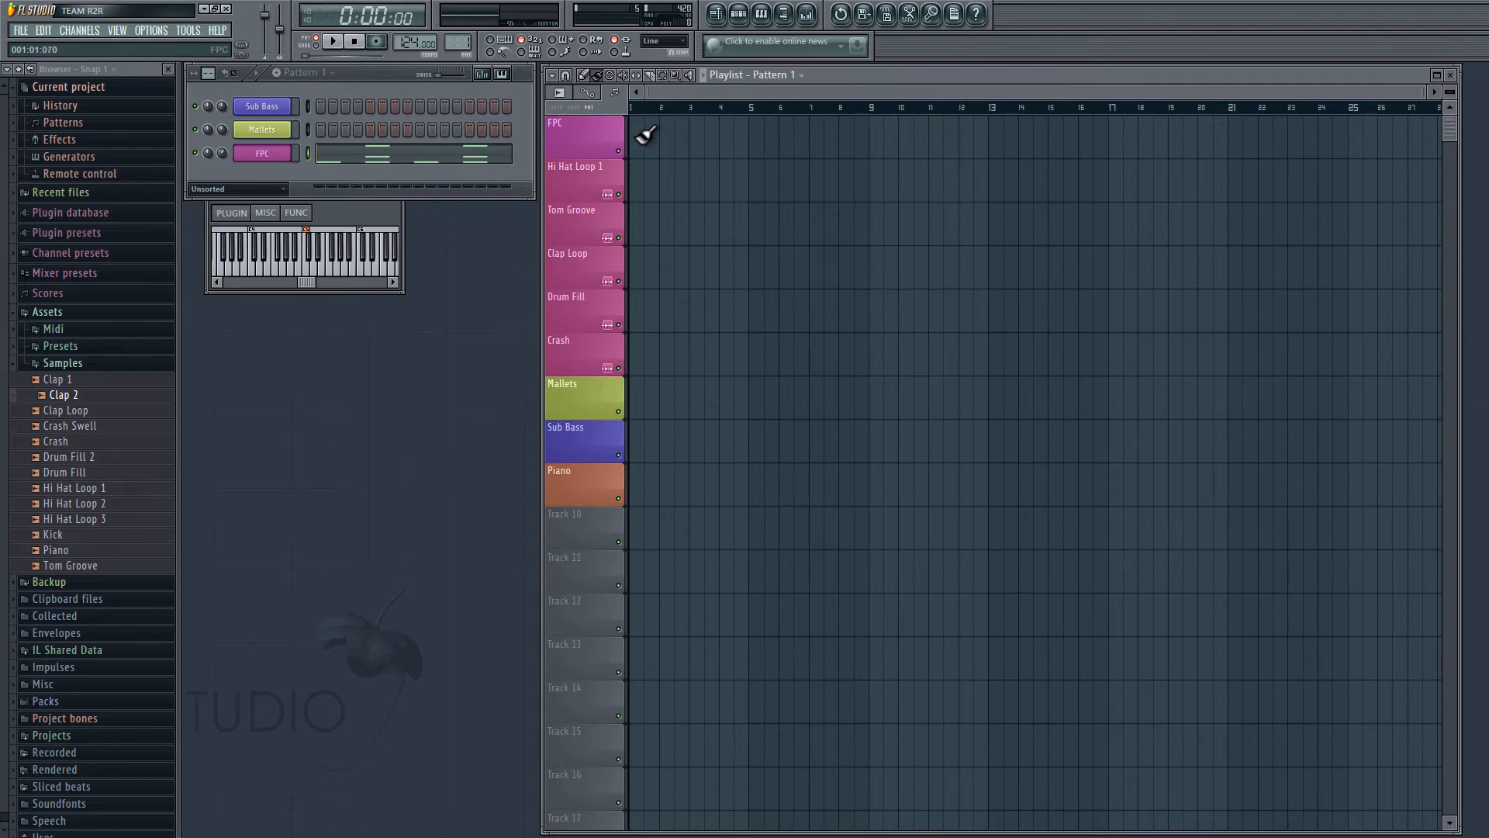
Step: Paint Pattern 1 clips along the FPC playlist track from bar 1 to bar 17
drag(646, 133, 1092, 132)
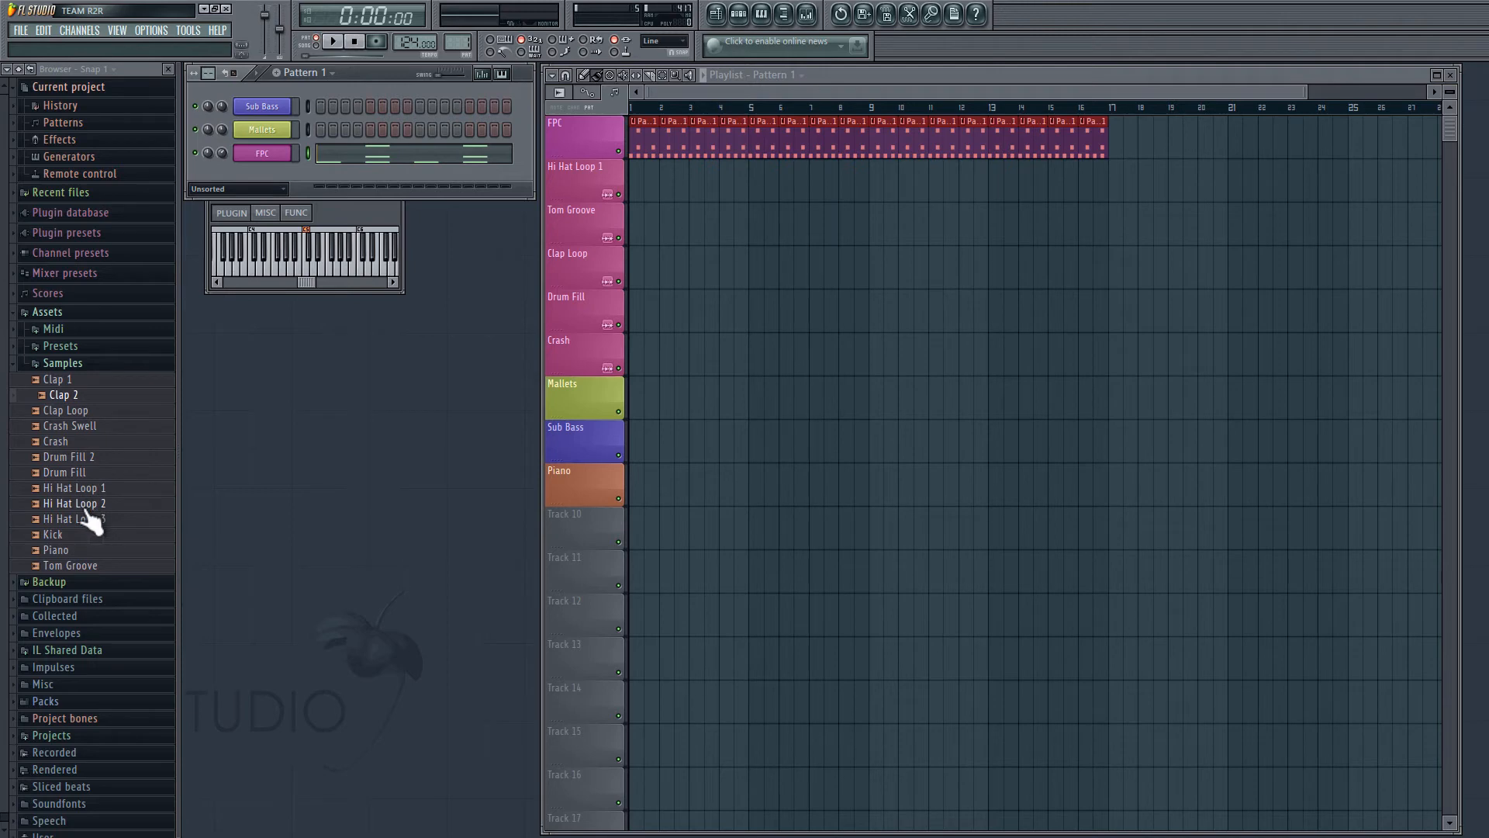
Step: Place Hi Hat Loop 2 along the Hi Hat Loop 1 track, then stop playback
drag(74, 503, 646, 200)
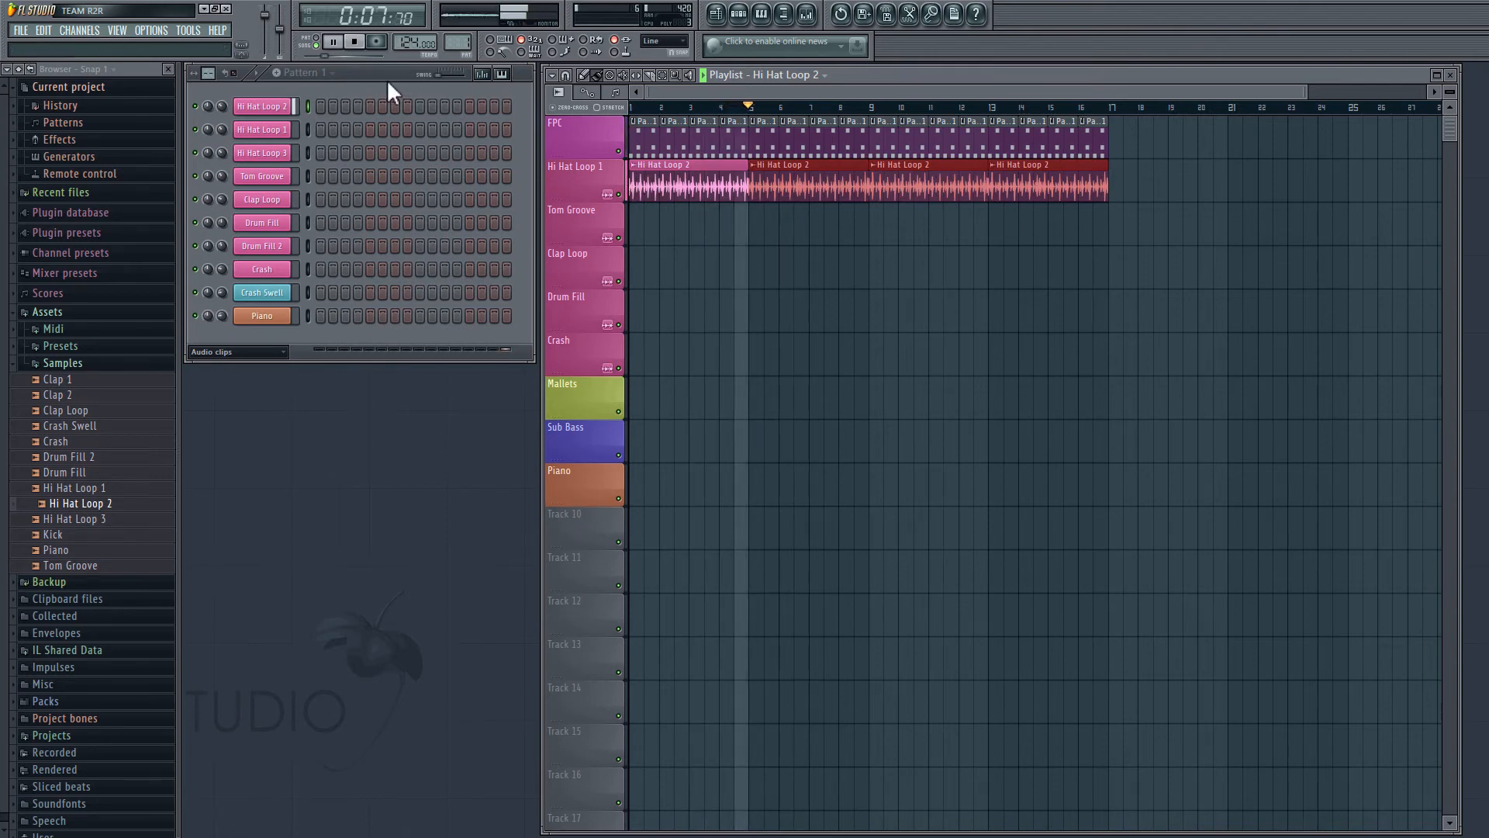
click(354, 41)
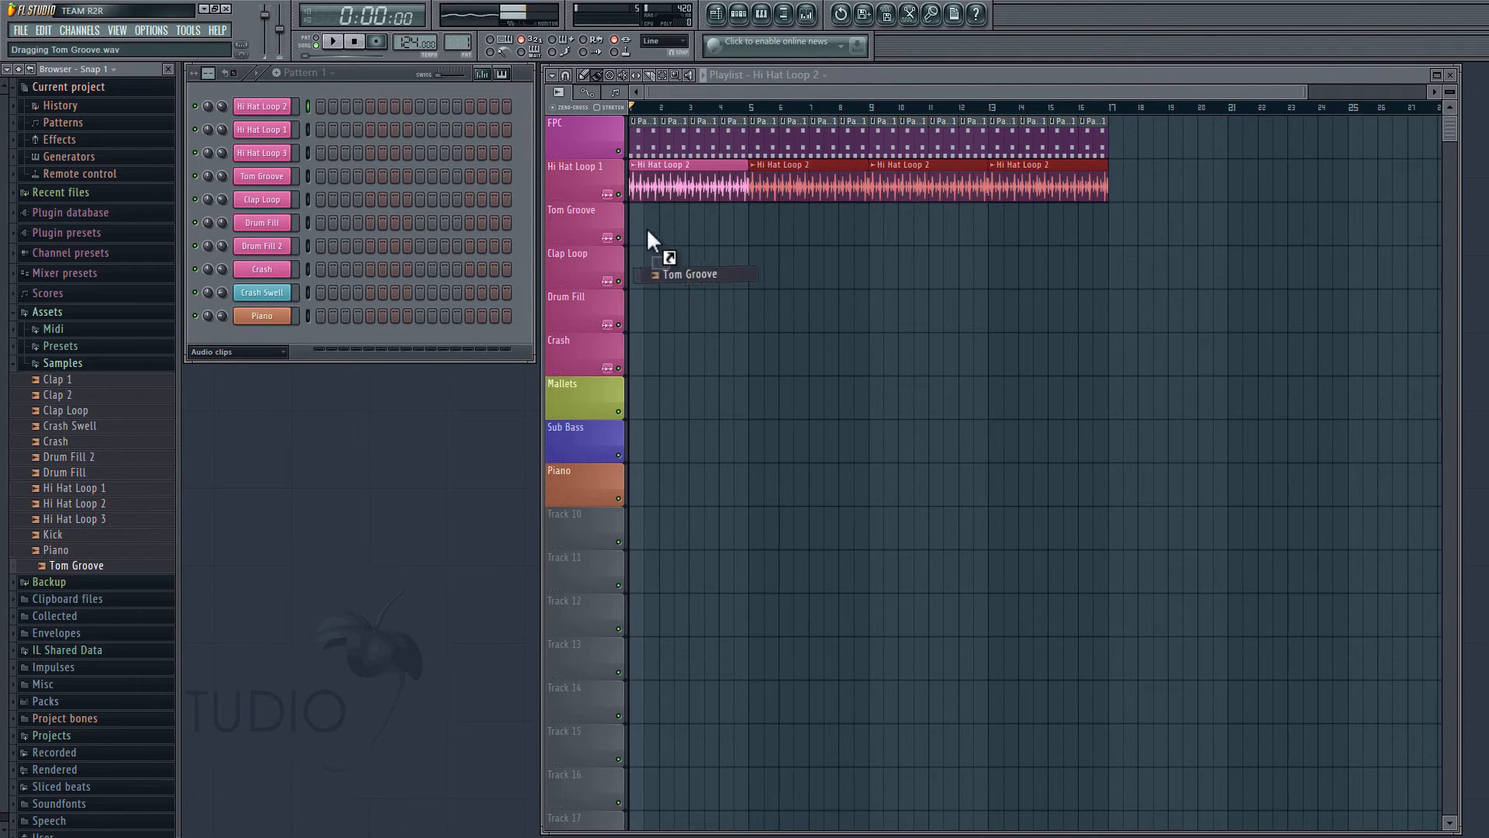
Step: Lay Tom Groove and Clap Loop clips on their tracks through bar 17, then stop playback
drag(691, 274, 684, 226)
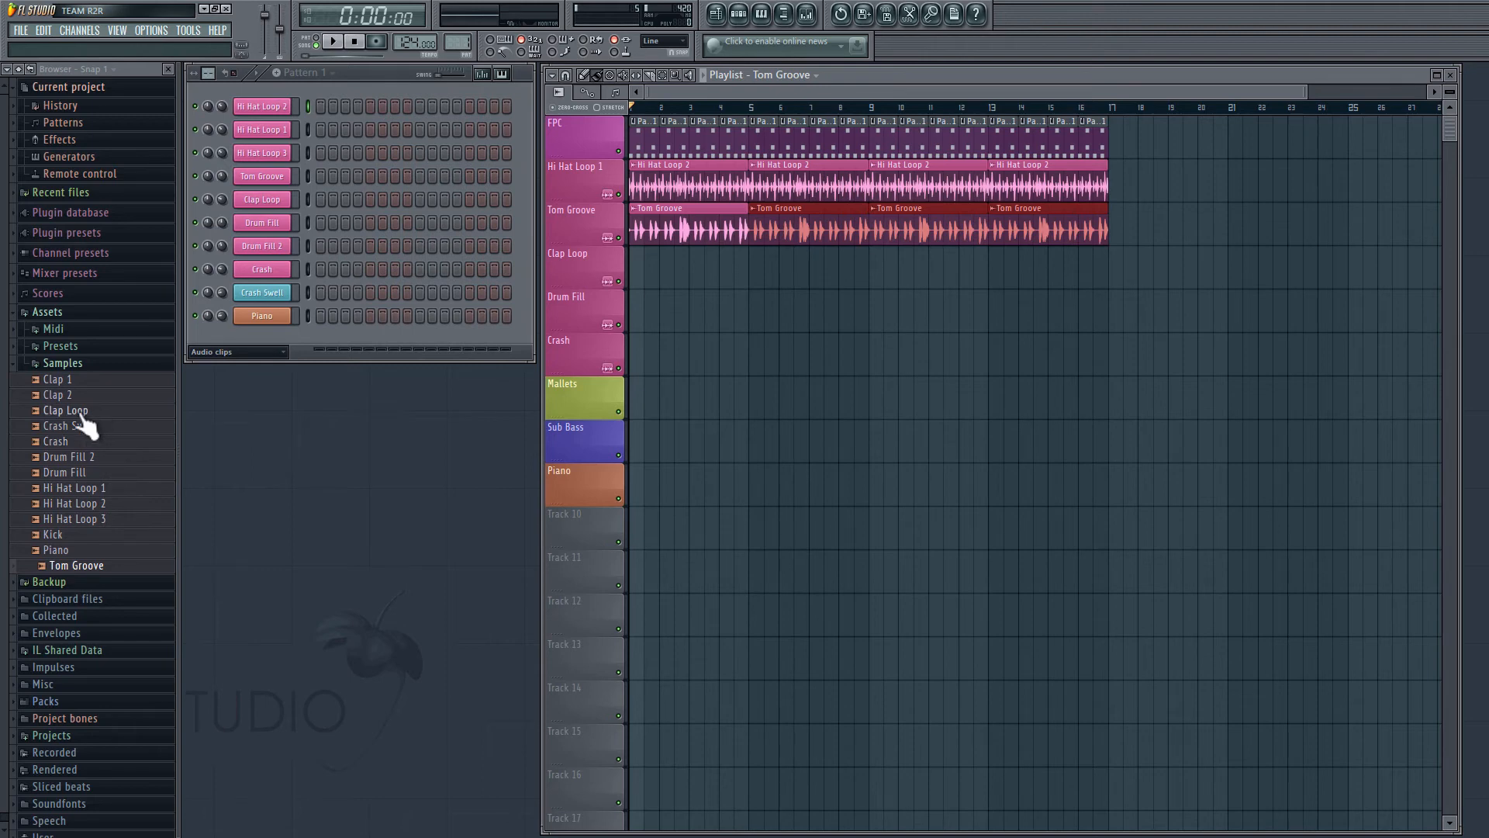
drag(71, 409, 660, 276)
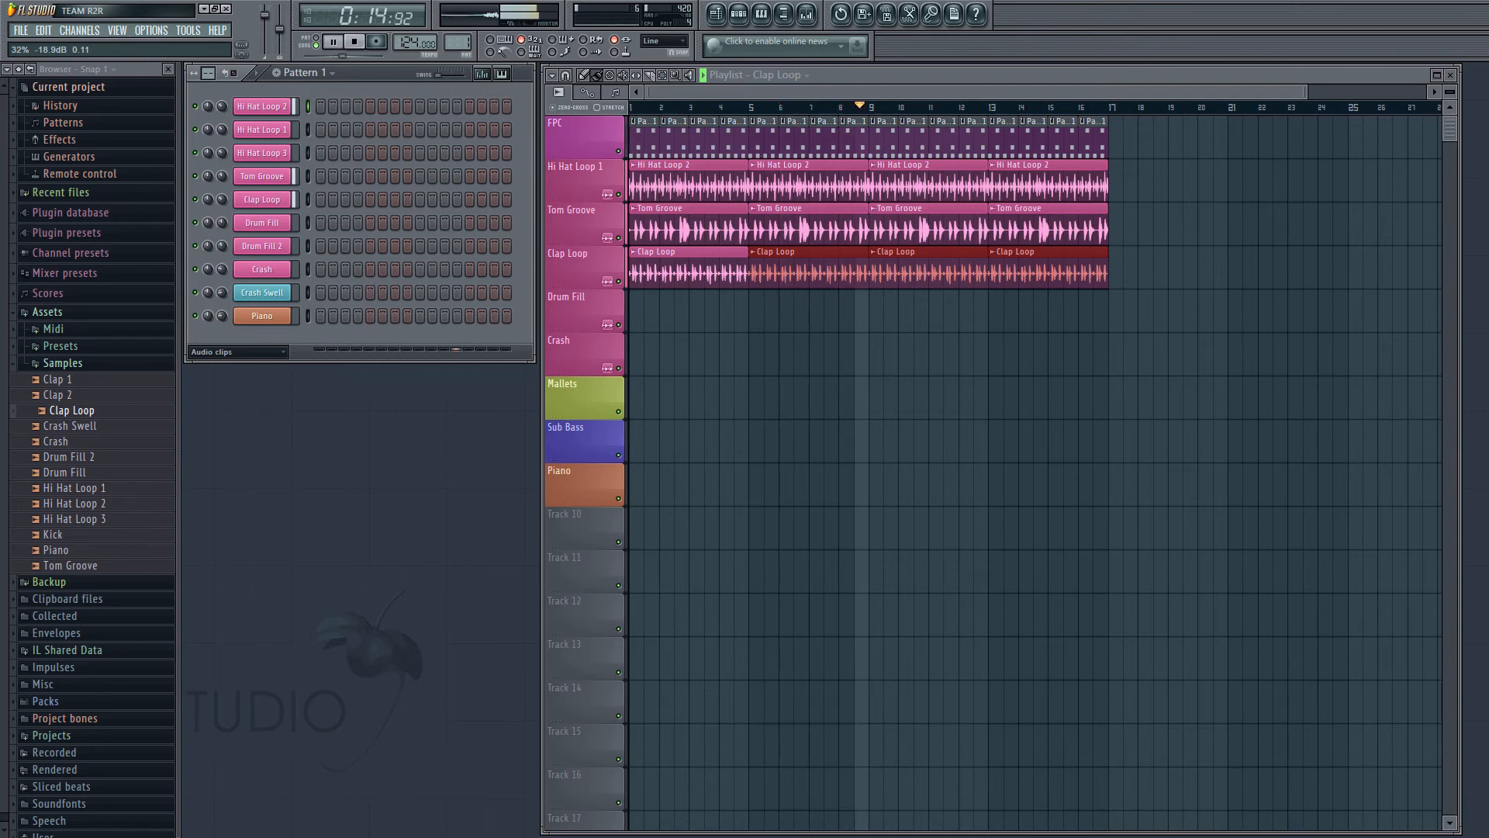
click(354, 41)
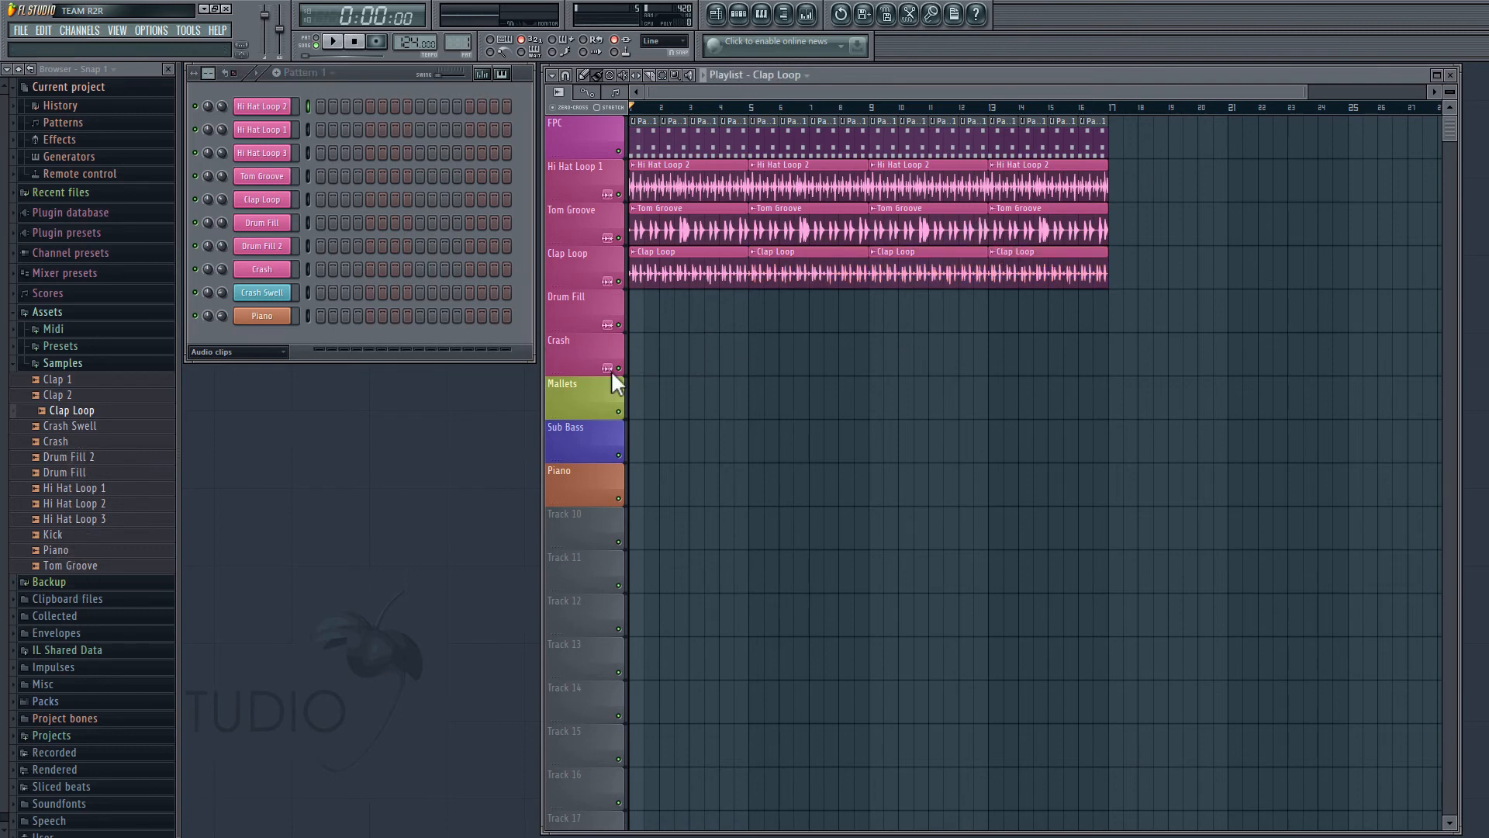
Step: Place the Crash sample at bar 1 of the Crash track, spanning twelve bars, and play it back
drag(59, 440, 664, 385)
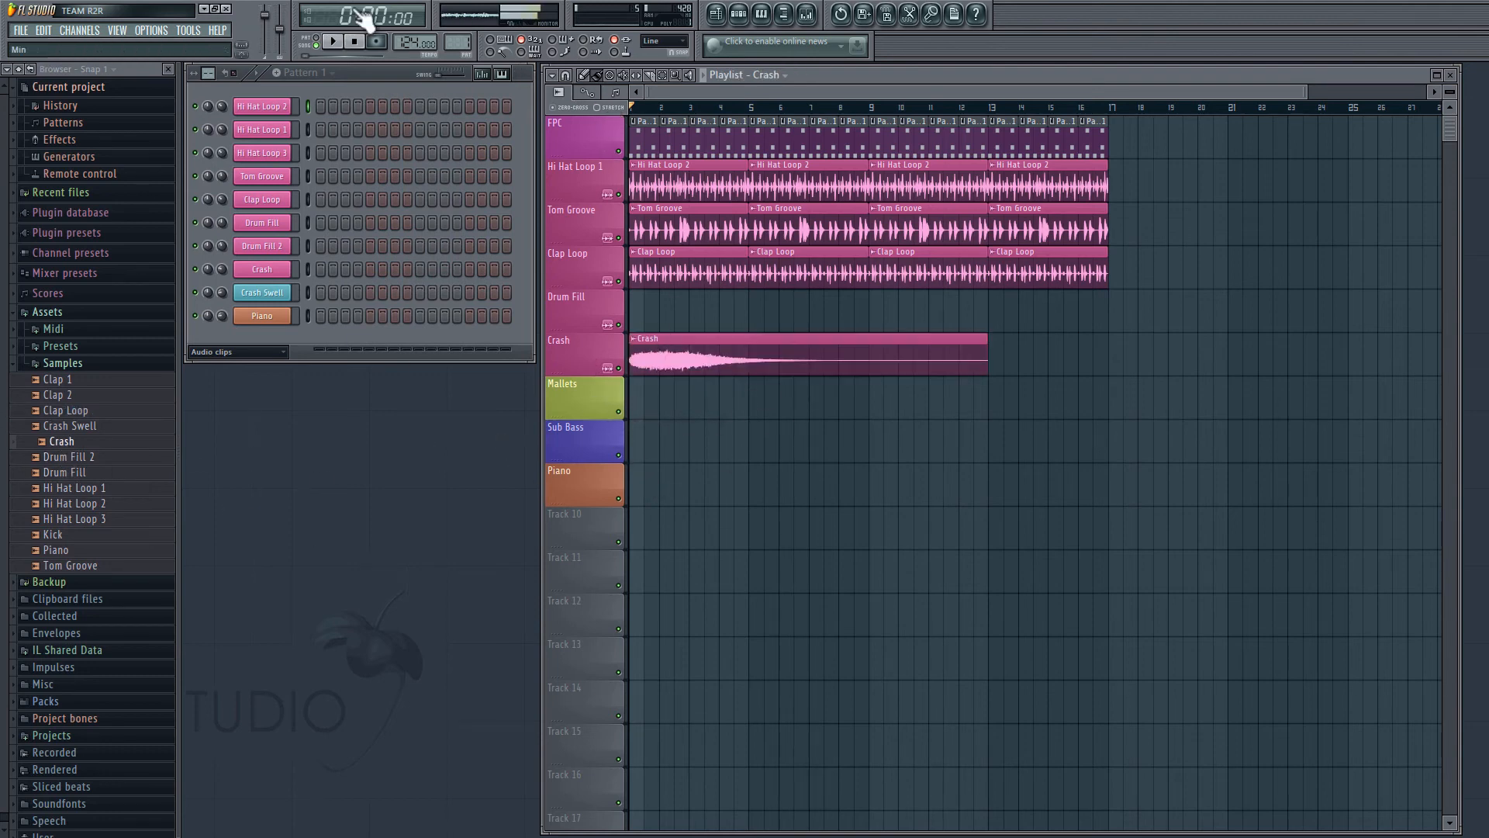
click(374, 41)
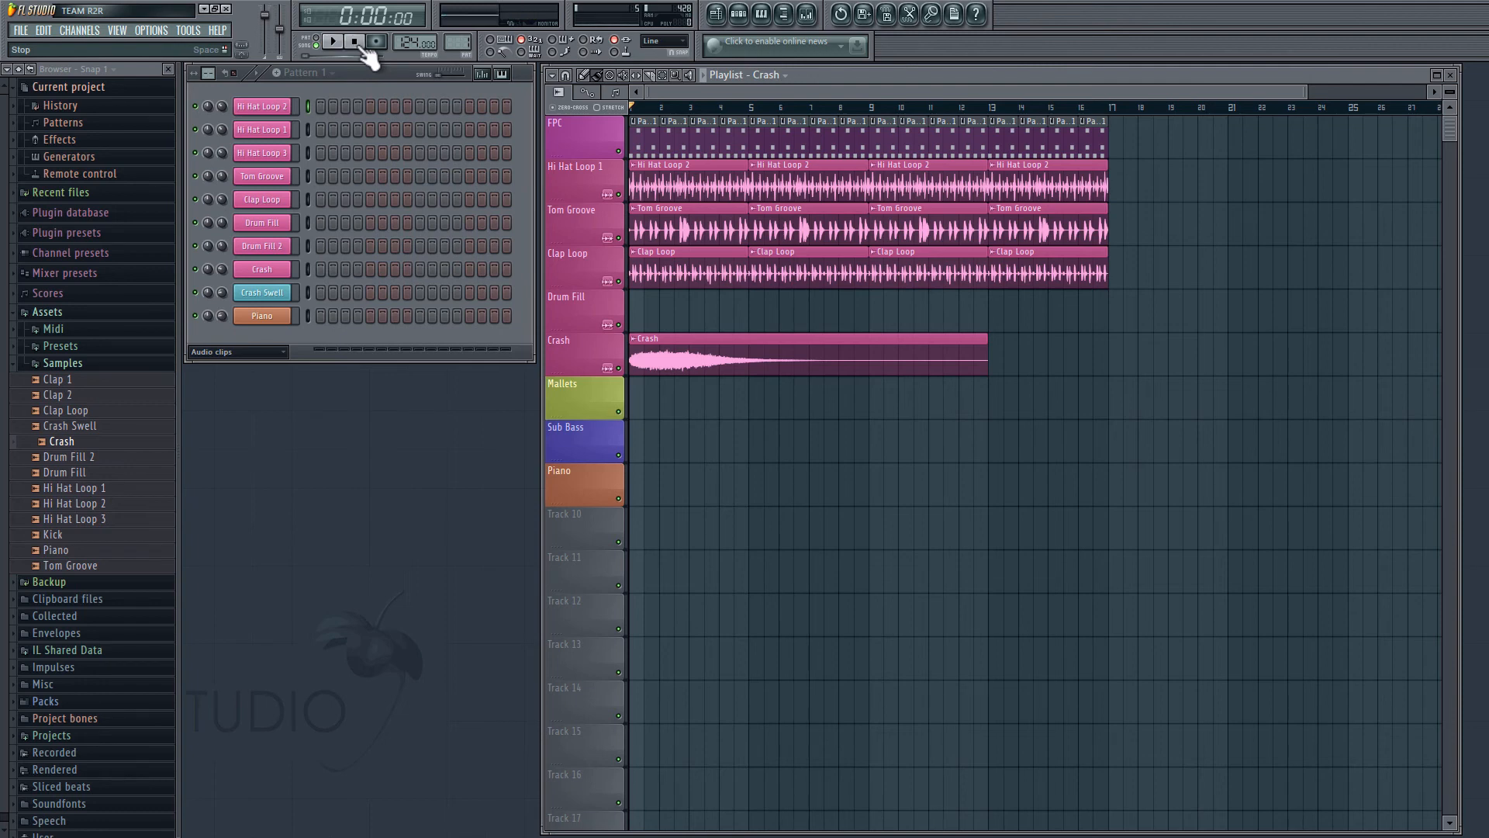
click(331, 41)
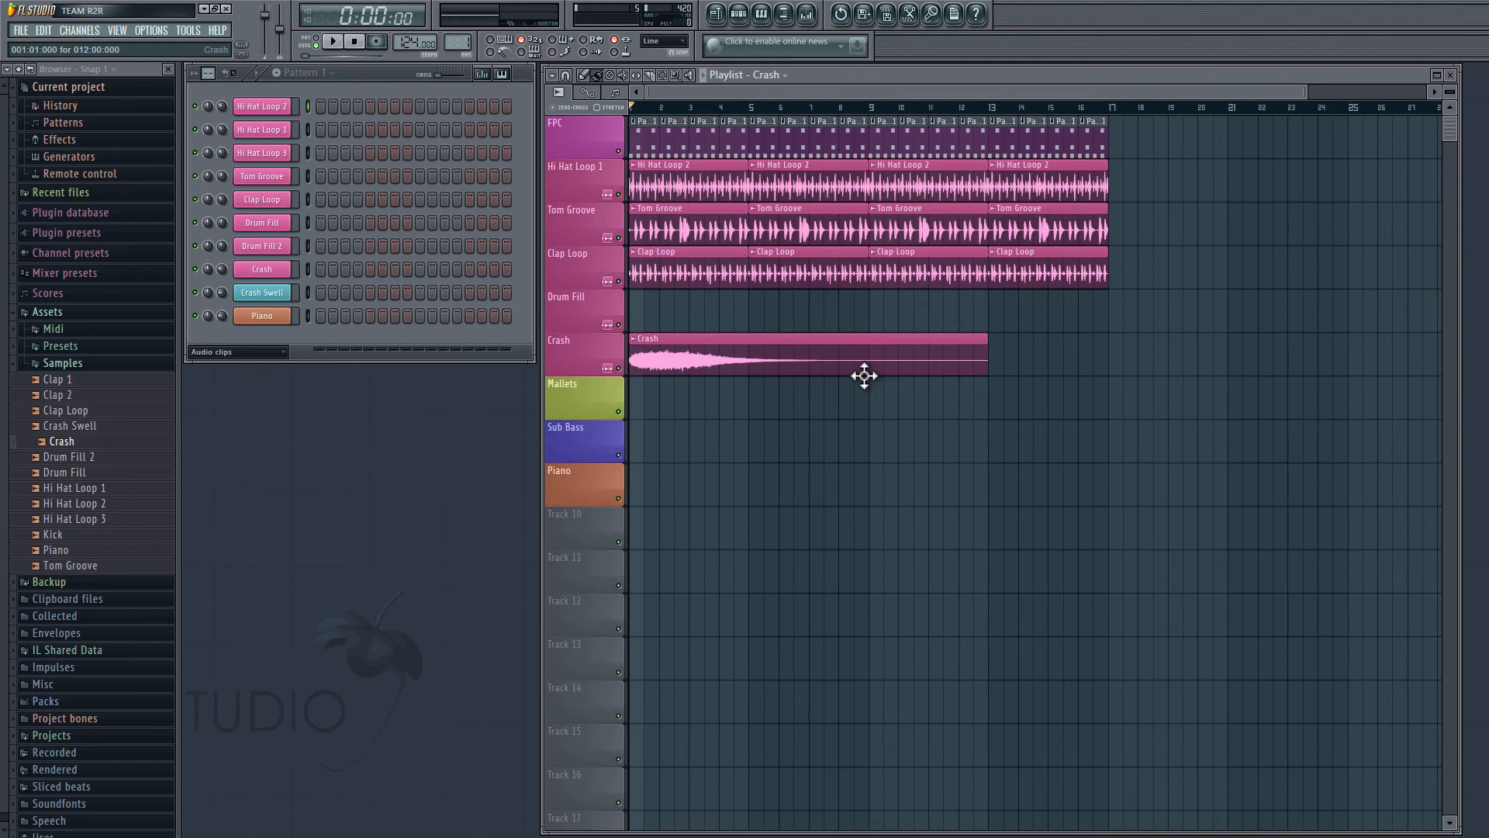
mouse_move(864, 228)
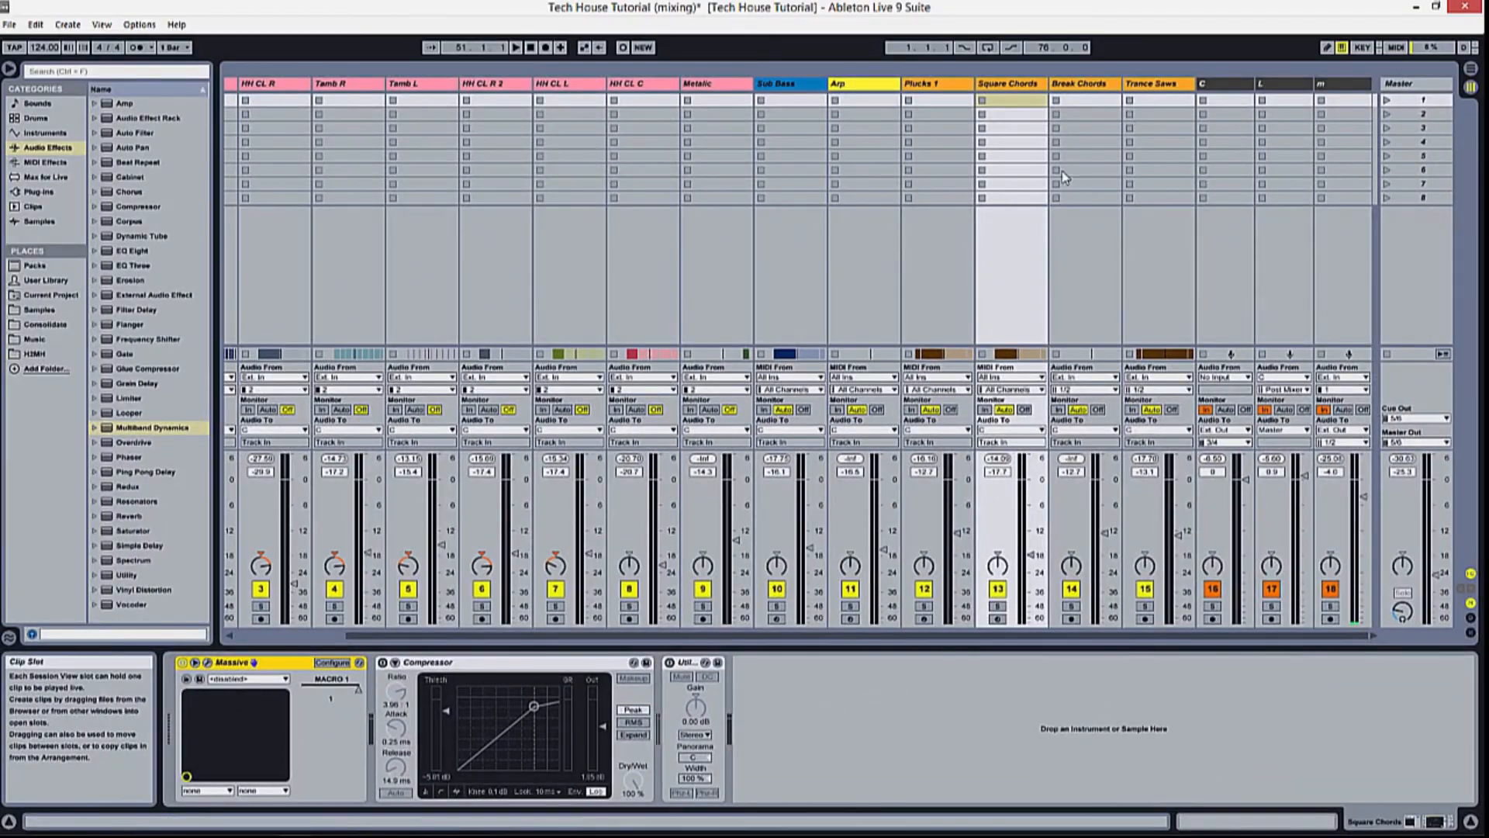
Step: Toggle the Tech House Tutorial set into Arrangement View with Tab
key(Tab)
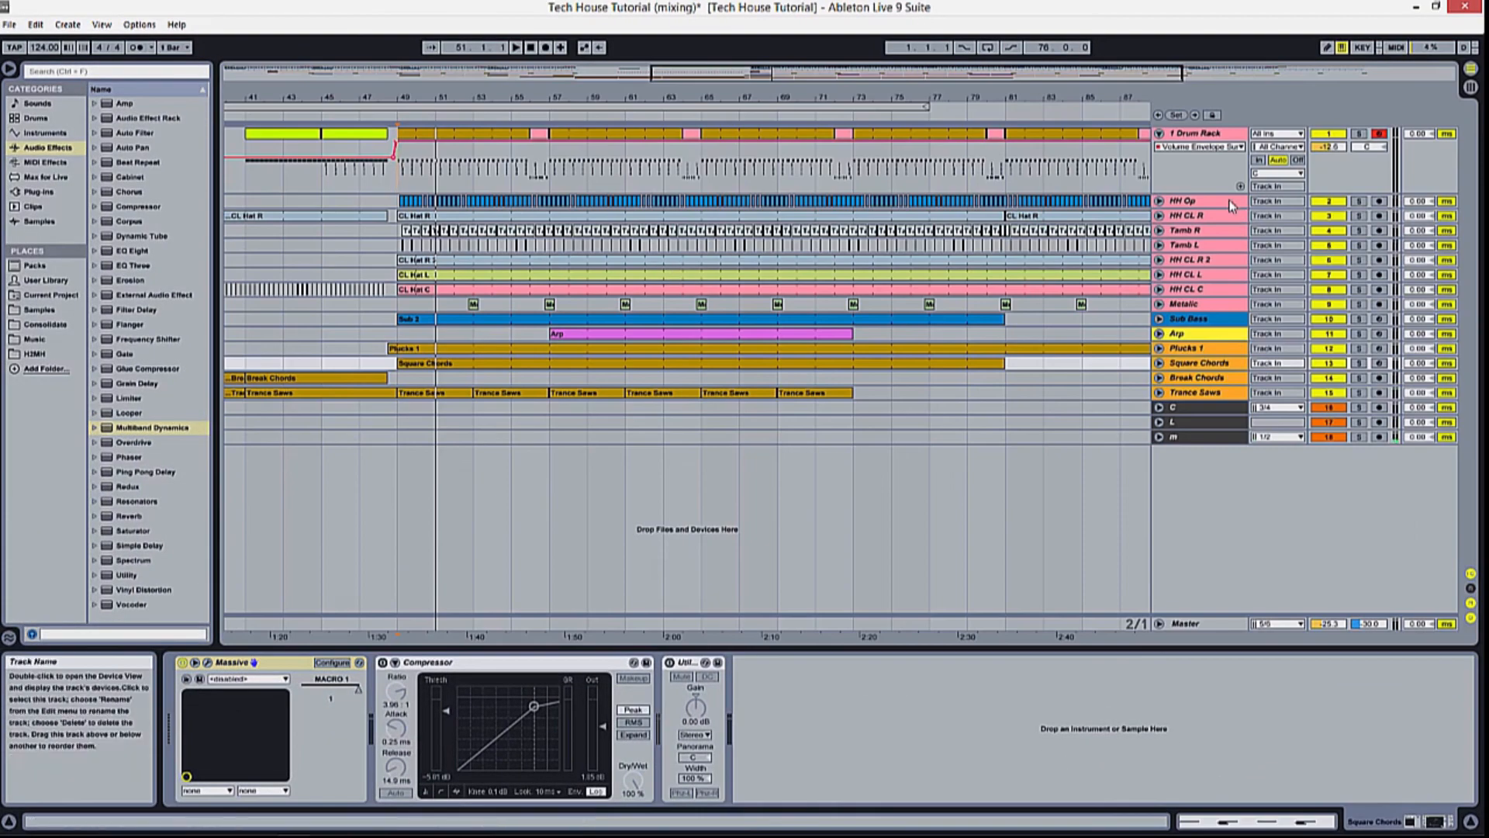
mouse_move(1206, 249)
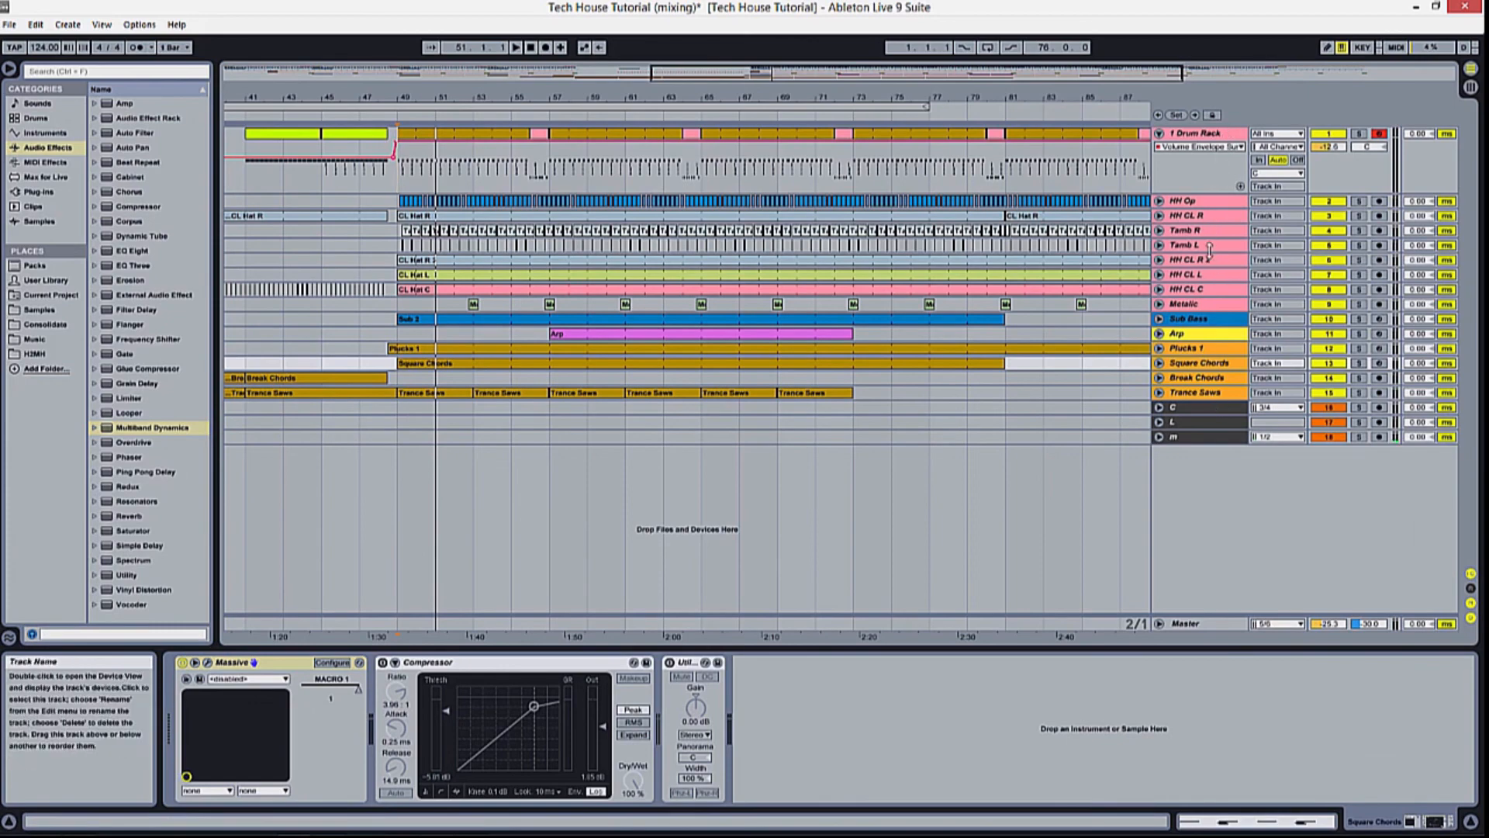